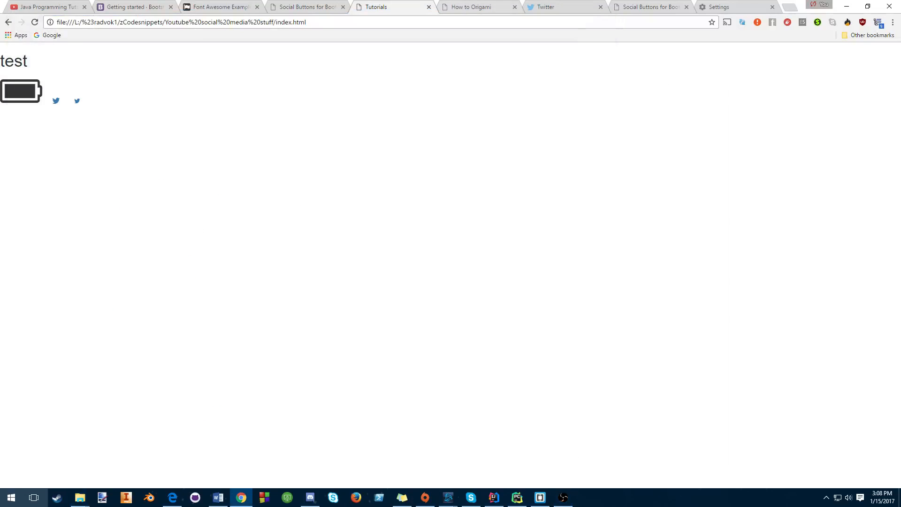
- Close the leftover Google and Twitter tabs and go back to the local index.html test page
{"action": "left_click", "coordinate": [479, 7]}
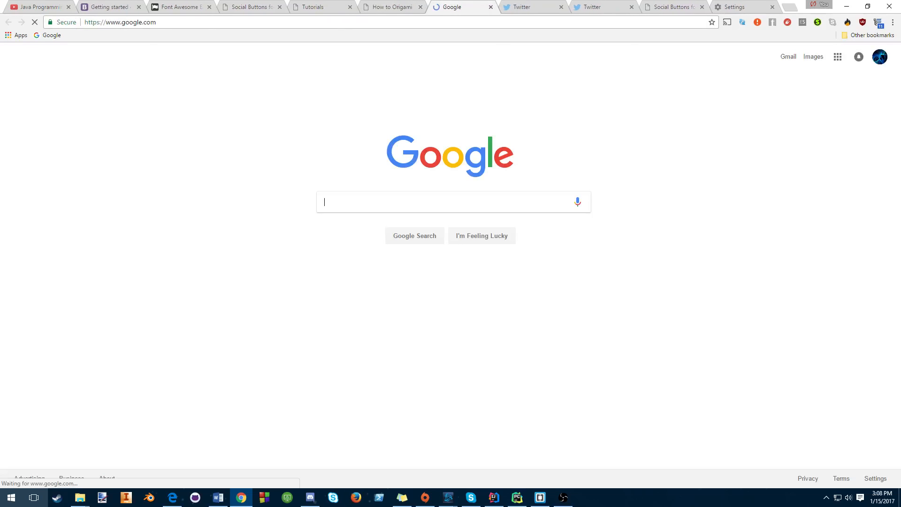
{"action": "left_click", "coordinate": [391, 7]}
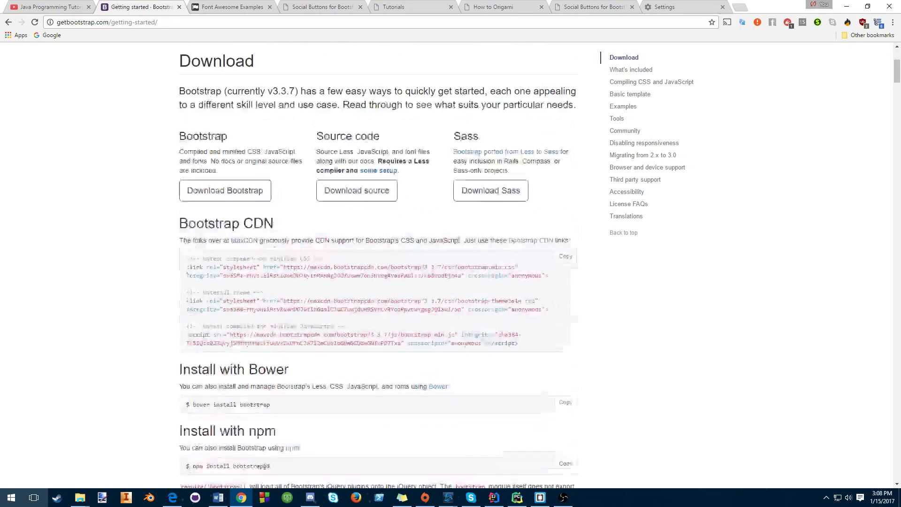
{"action": "left_click", "coordinate": [502, 7]}
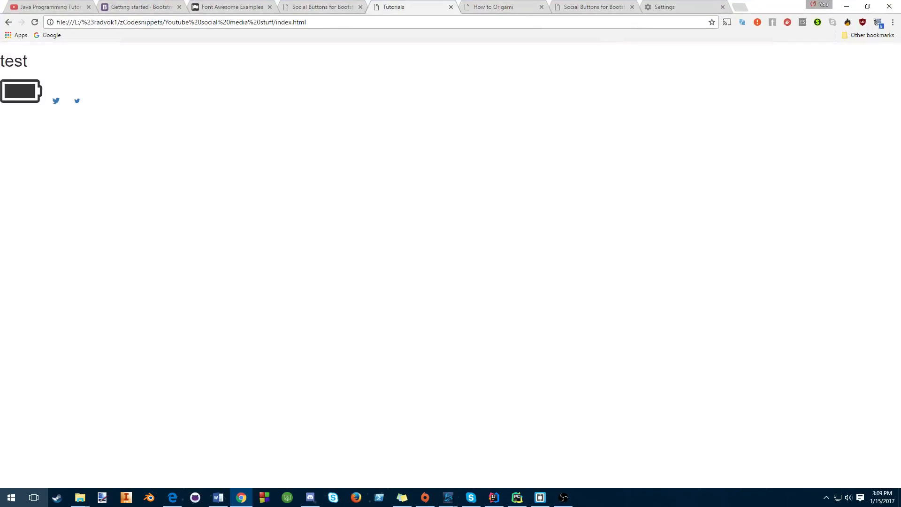
- Open the Font Awesome examples page and scroll through its full icon list
{"action": "left_click", "coordinate": [231, 7]}
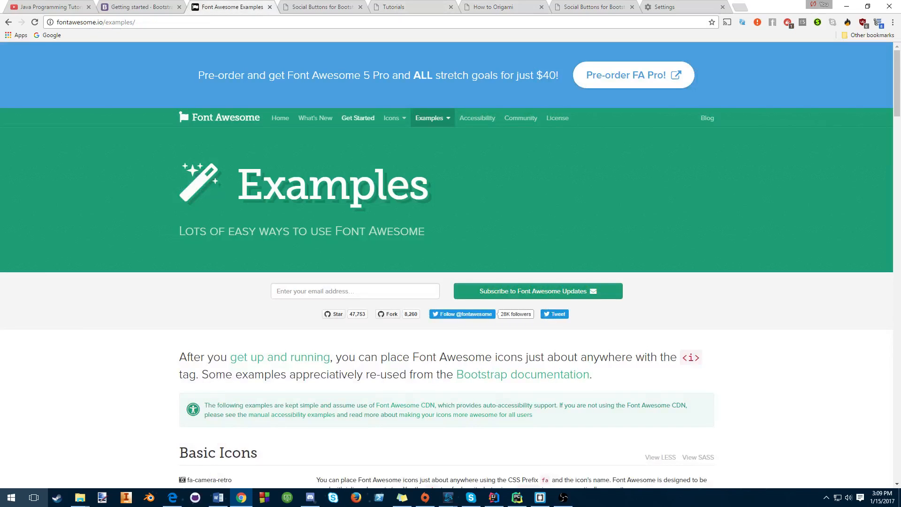
{"action": "left_click", "coordinate": [391, 118]}
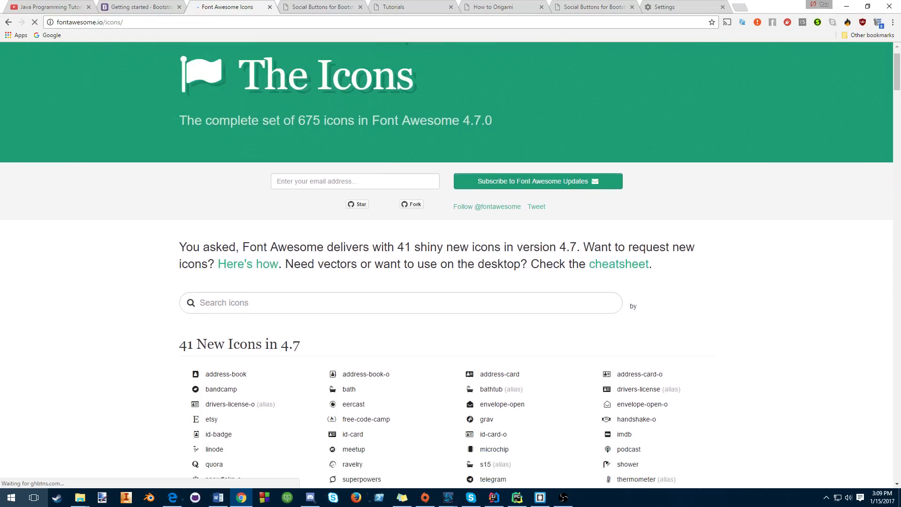
{"action": "scroll", "scroll_direction": "down", "scroll_amount": 3}
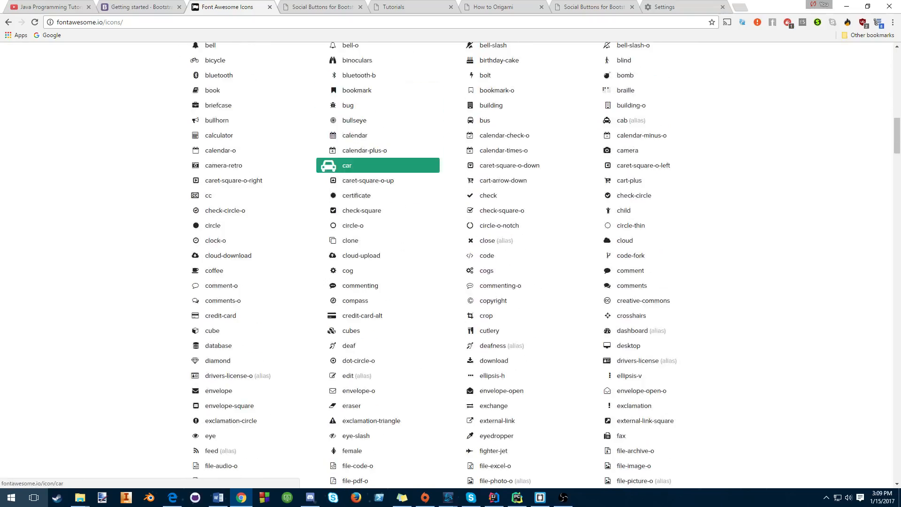
{"action": "scroll", "scroll_direction": "down", "scroll_amount": 3}
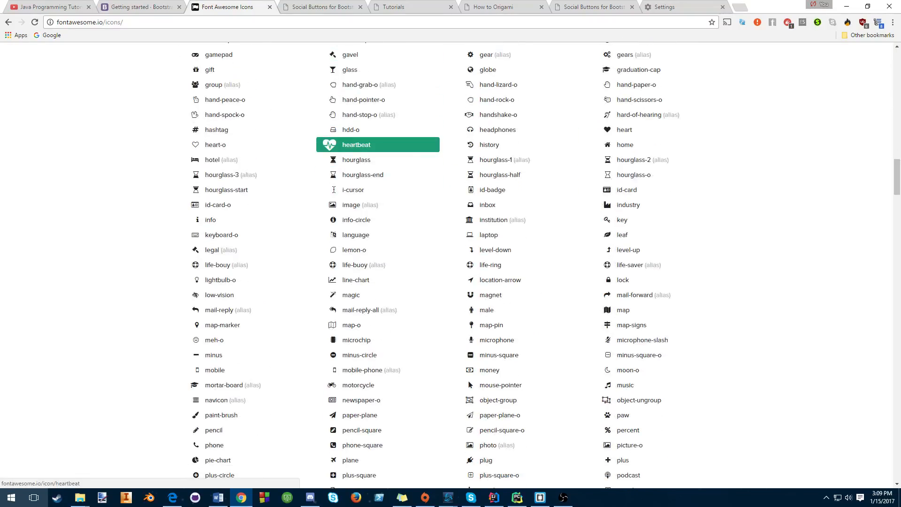
{"action": "scroll", "scroll_direction": "down", "scroll_amount": 3}
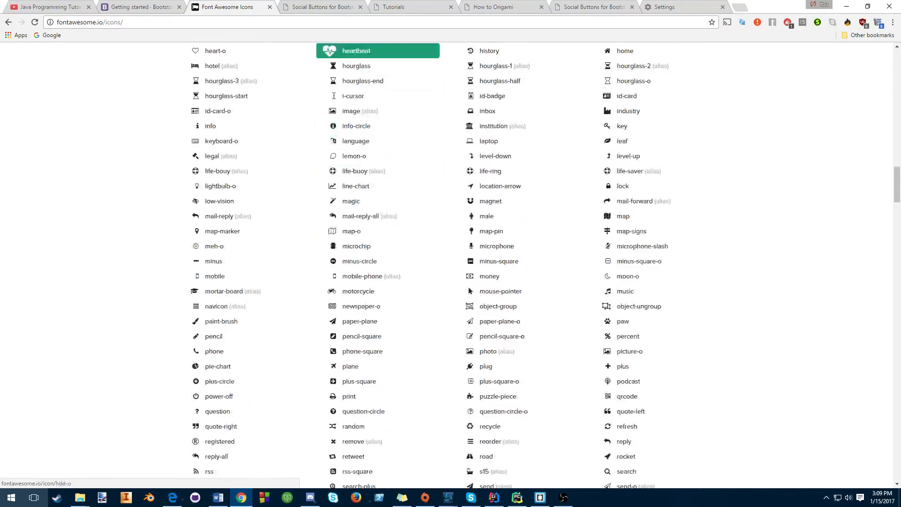
- Look over the Social Buttons for Bootstrap page and its sign-in buttons
{"action": "left_click", "coordinate": [502, 7]}
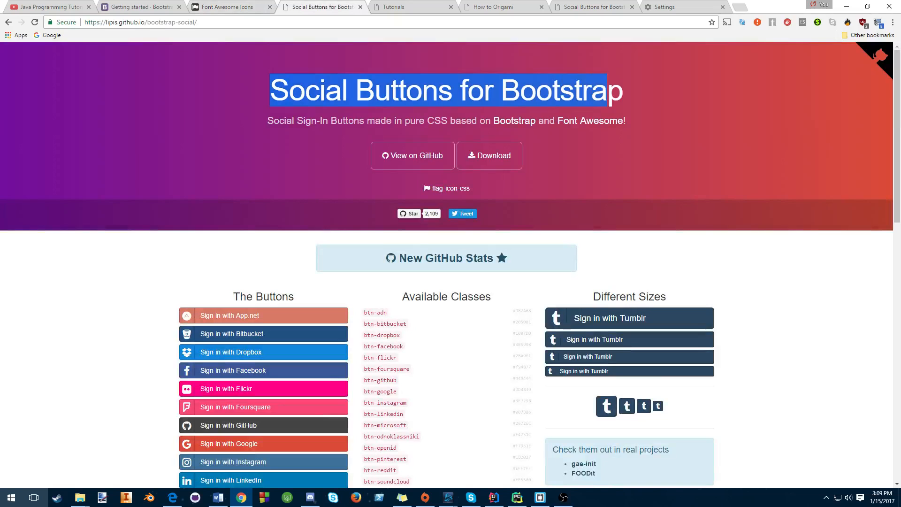
{"action": "scroll", "scroll_direction": "down", "scroll_amount": 3}
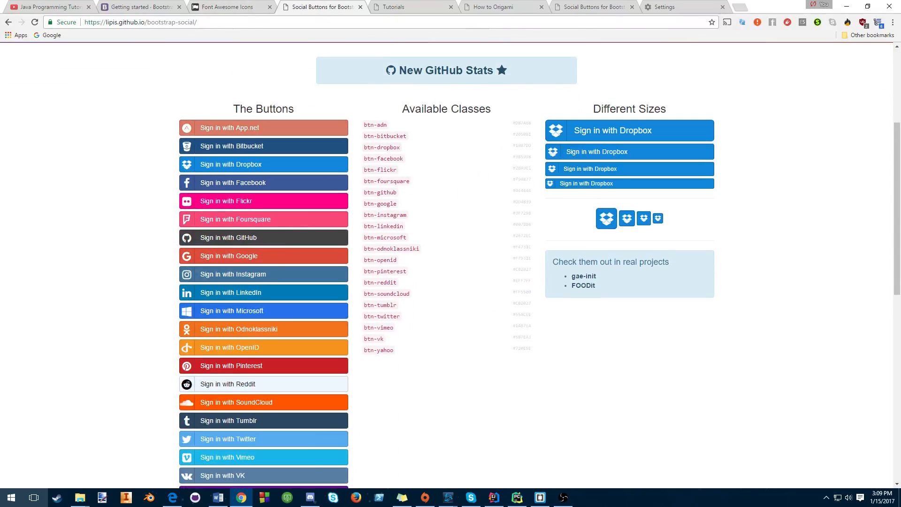
{"action": "scroll", "scroll_direction": "up", "scroll_amount": 3}
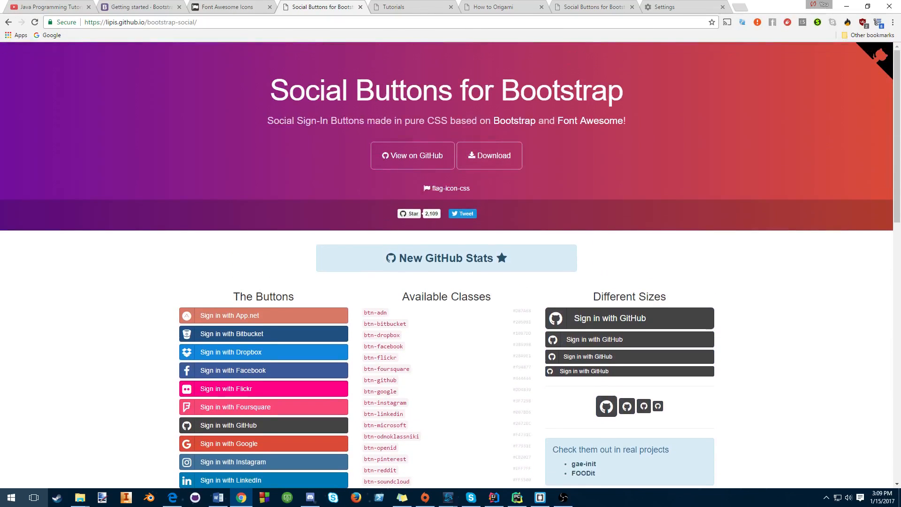
{"action": "left_click", "coordinate": [138, 7]}
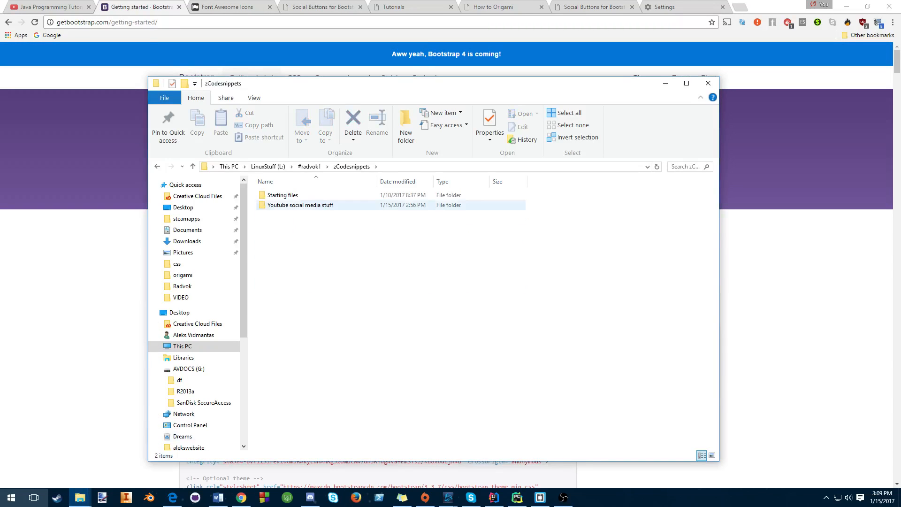
- Make a new text document in Youtube social media stuff and rename it index.html, accepting the extension change
{"action": "double_click", "coordinate": [300, 205]}
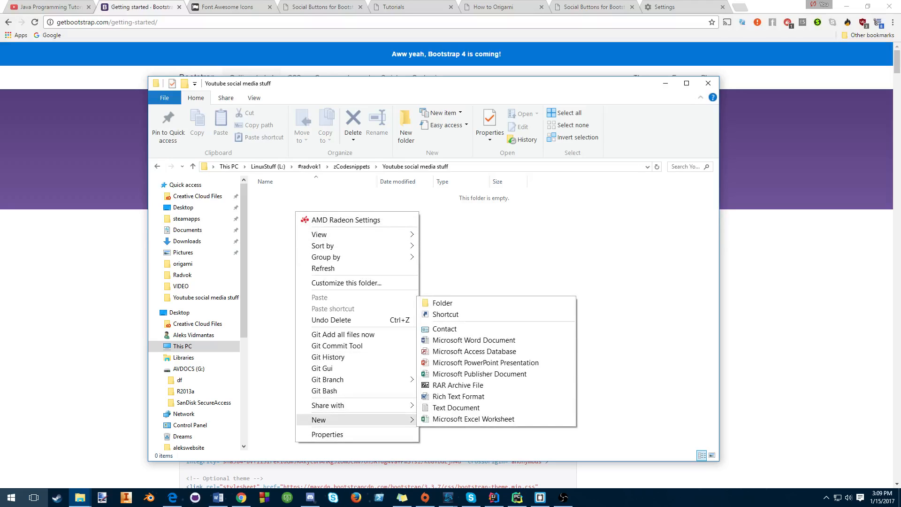
{"action": "left_click", "coordinate": [456, 407]}
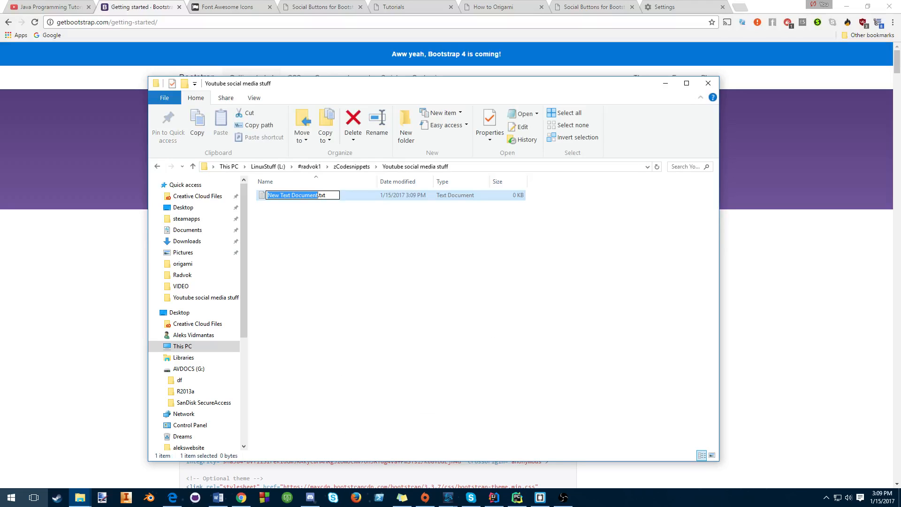
{"action": "type", "text": "index.html"}
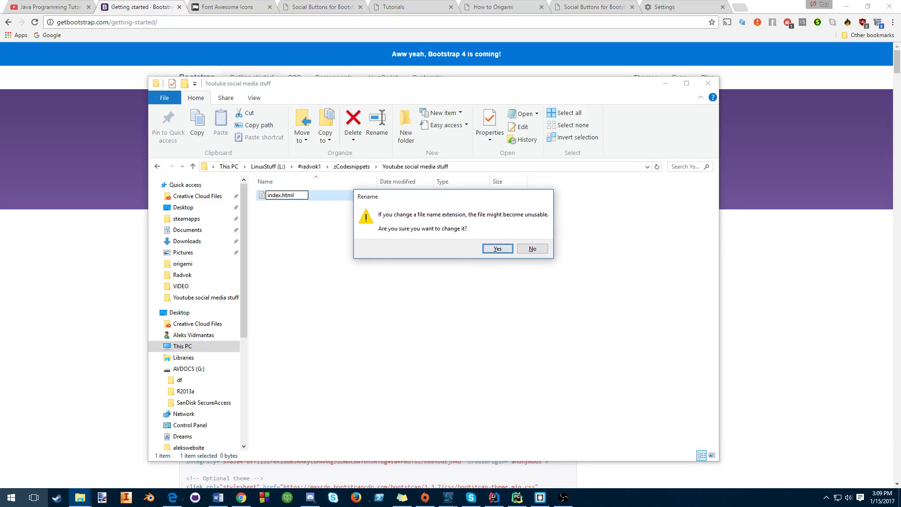
{"action": "left_click", "coordinate": [497, 248]}
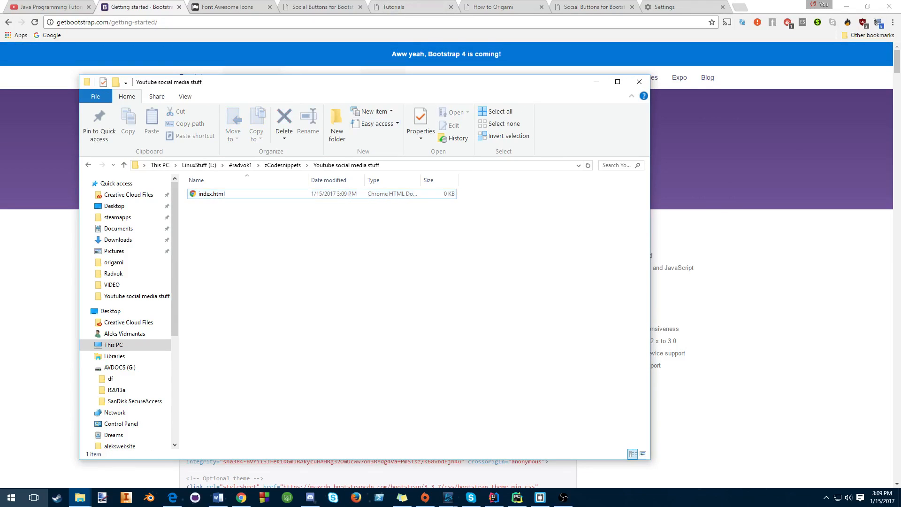
- Open index.html with Brackets and begin typing an <html tag
{"action": "right_click", "coordinate": [211, 193]}
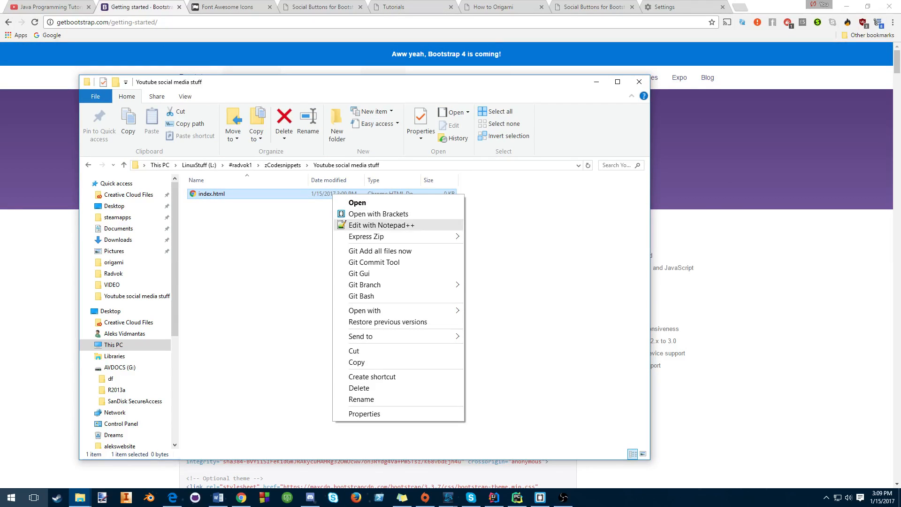
{"action": "mouse_move", "coordinate": [378, 214]}
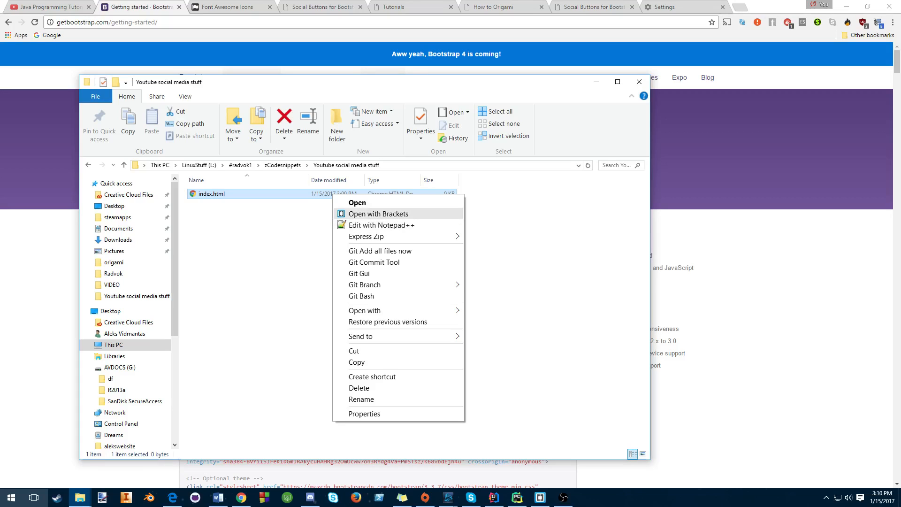
{"action": "left_click", "coordinate": [378, 213]}
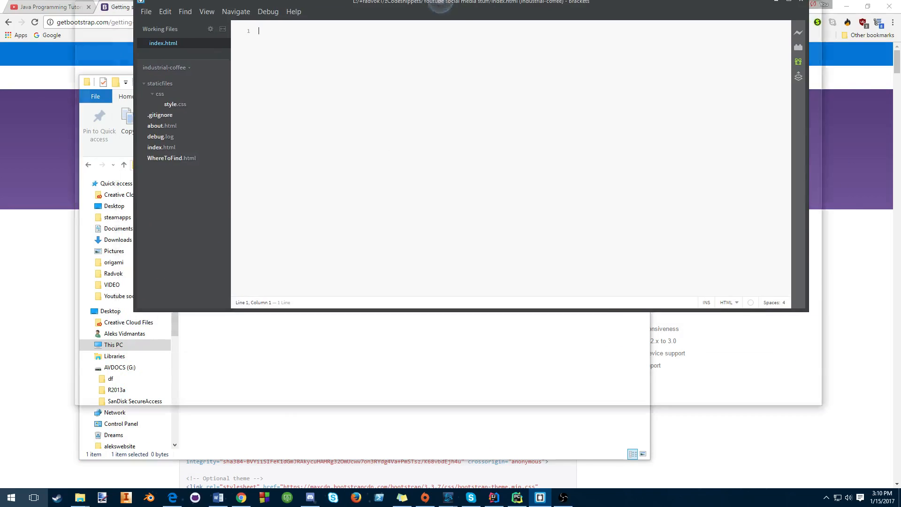
{"action": "type", "text": "<html"}
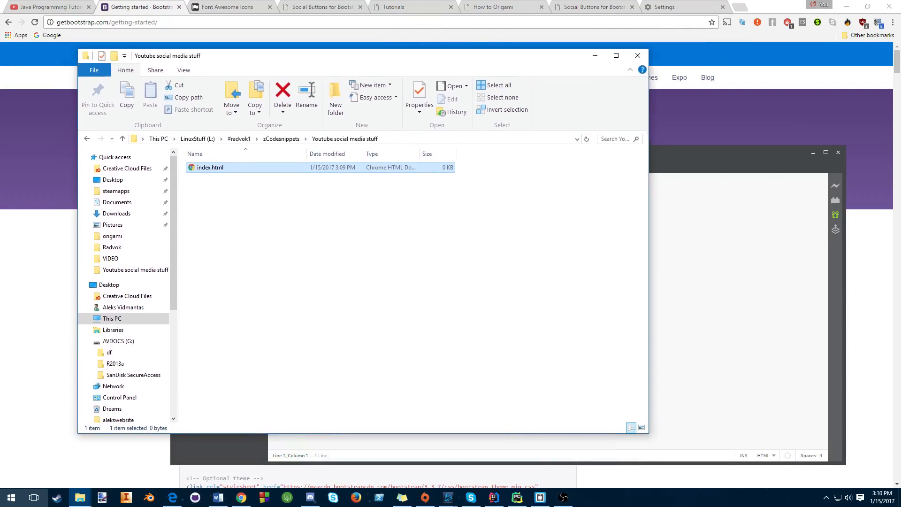
- Search Google for 'beginner html' and open SitePoint's basic HTML5 template article
{"action": "left_click_drag", "start_coordinate": [167, 55], "coordinate": [136, 52]}
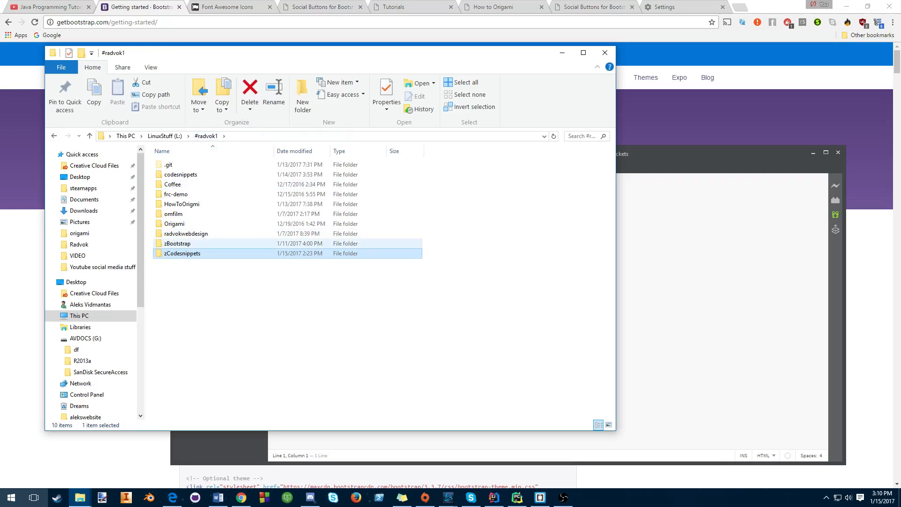
{"action": "double_click", "coordinate": [182, 253]}
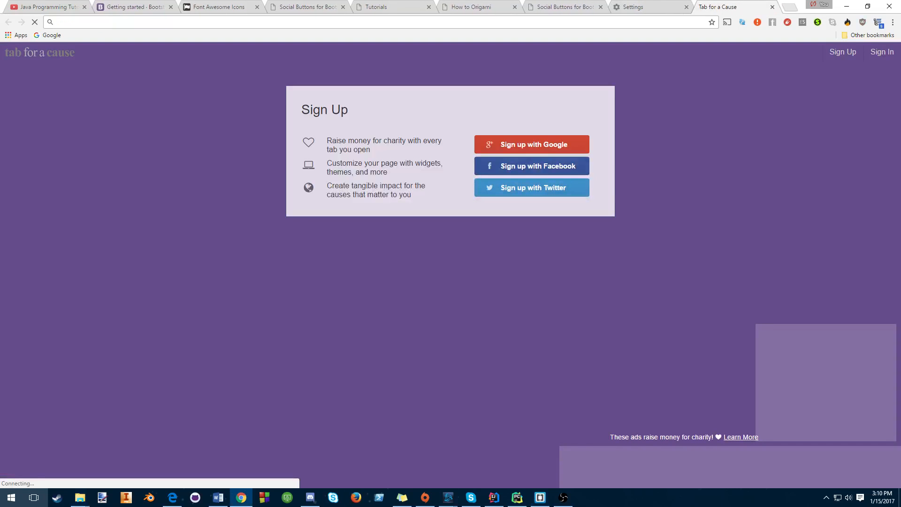
{"action": "type", "text": "beginner html template"}
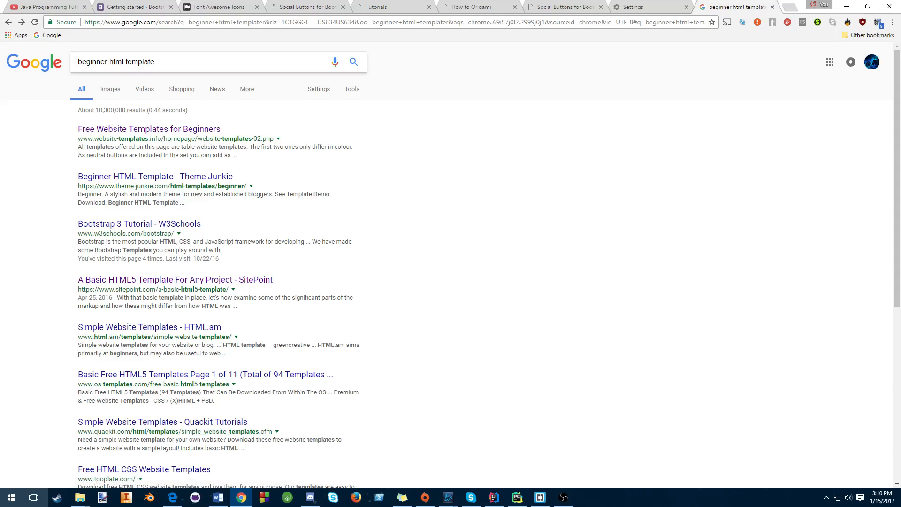
{"action": "left_click", "coordinate": [155, 177]}
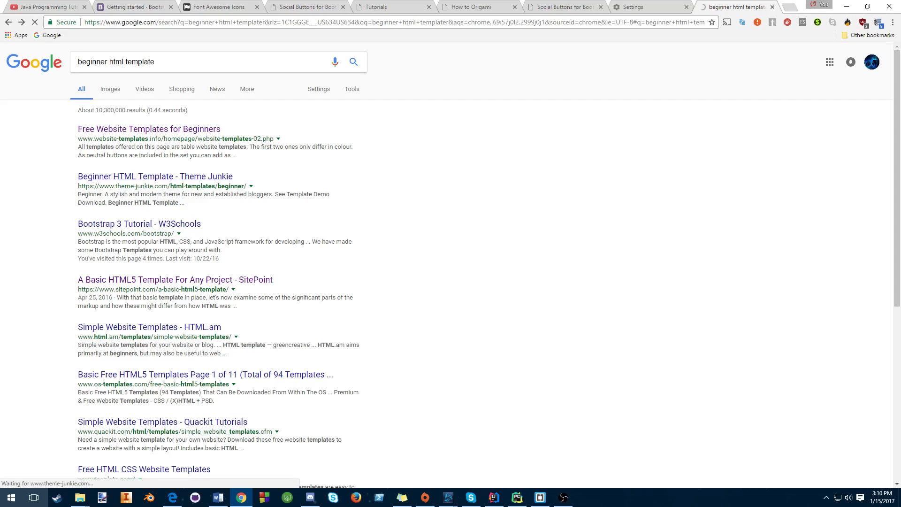
{"action": "left_click", "coordinate": [156, 177]}
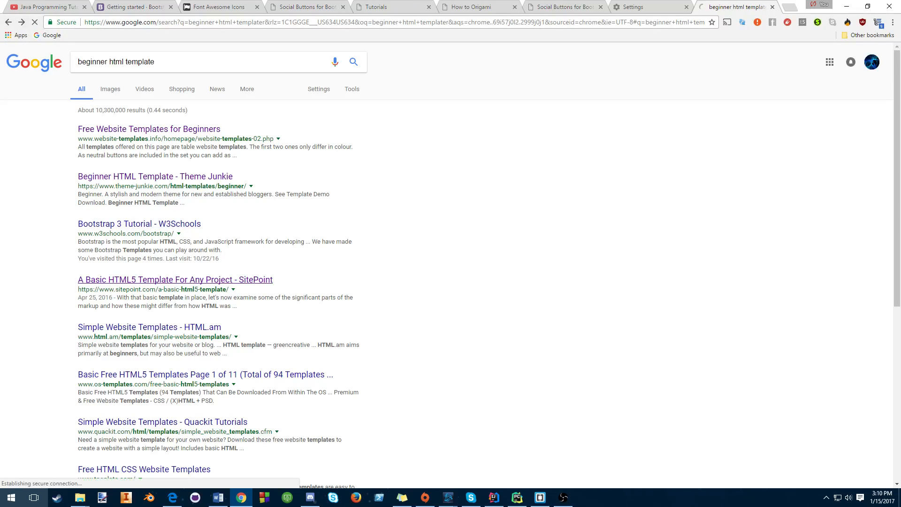
{"action": "left_click", "coordinate": [175, 279]}
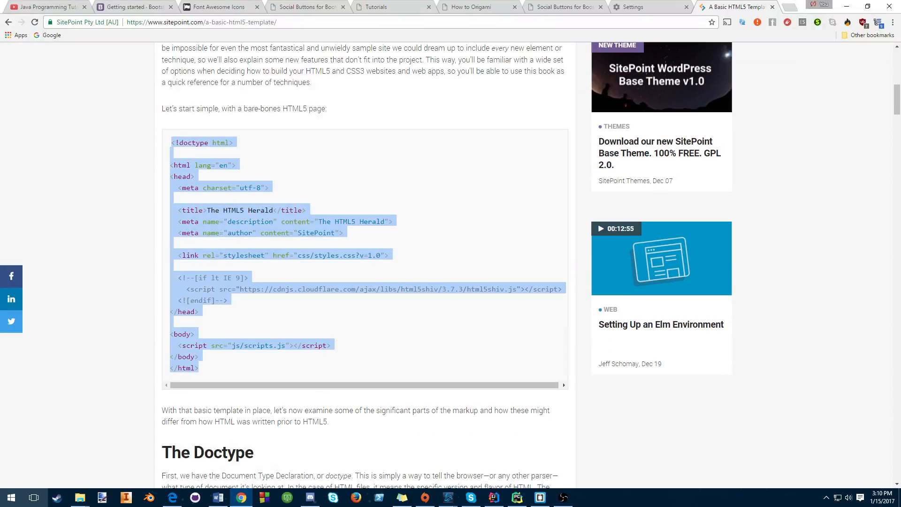
- In index.html, delete the script line and add an h1 reading 'some text write here'
{"action": "left_click", "coordinate": [33, 497]}
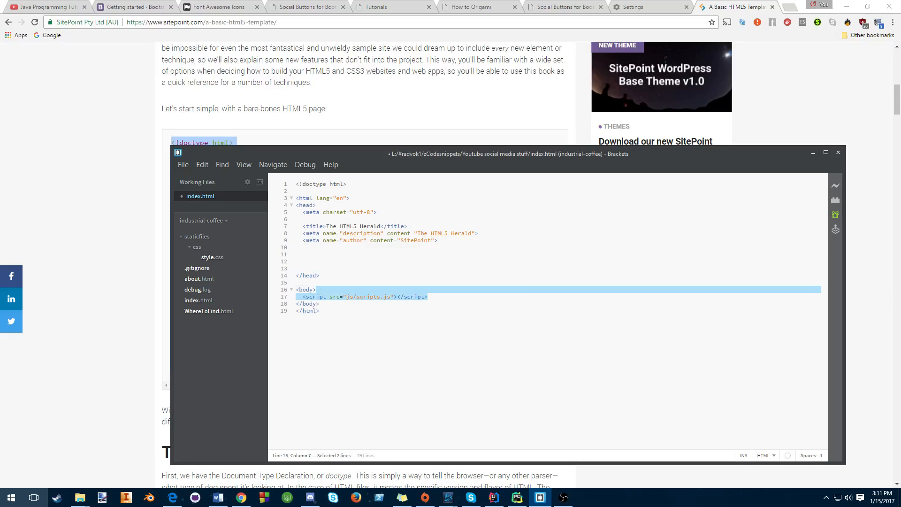
{"action": "key", "text": "Delete"}
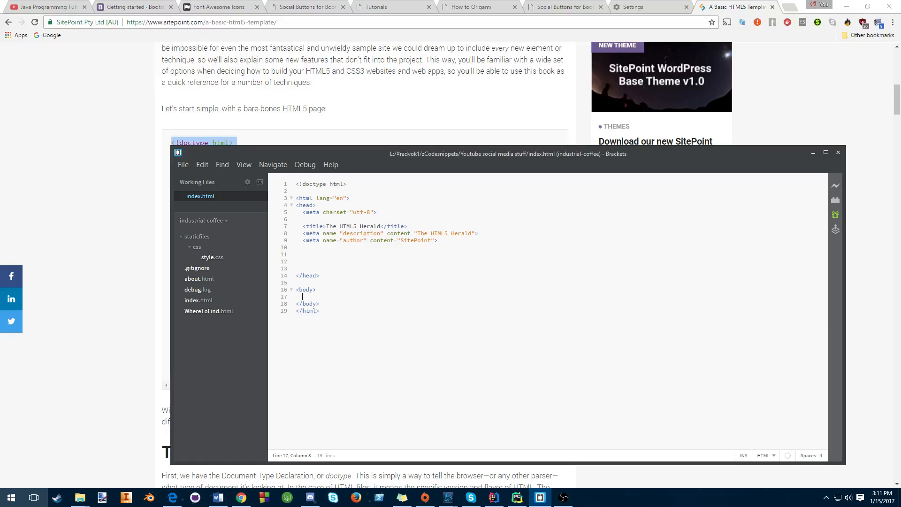
{"action": "type", "text": "<"}
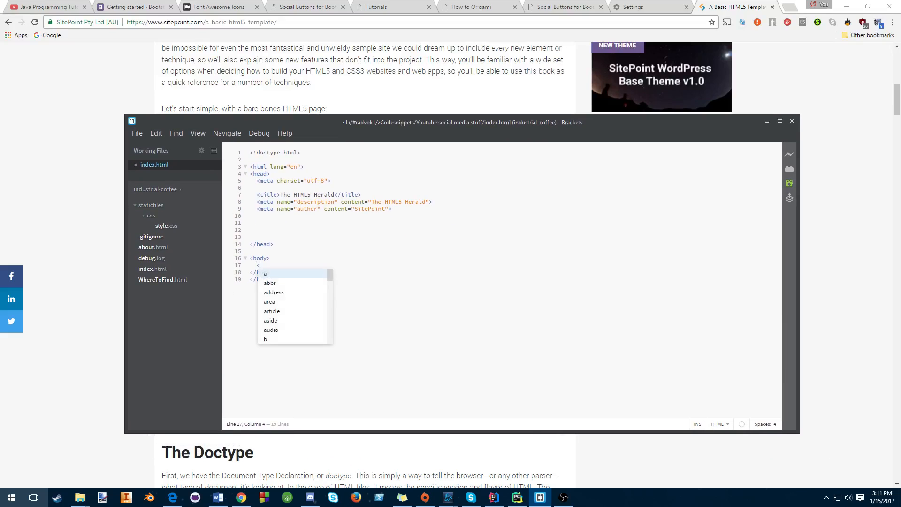
{"action": "type", "text": "h1></h1>"}
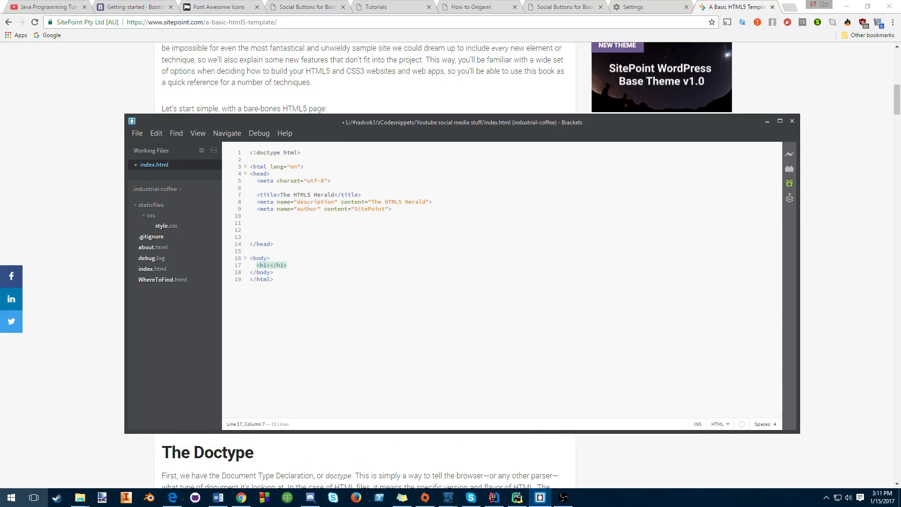
{"action": "type", "text": "some text"}
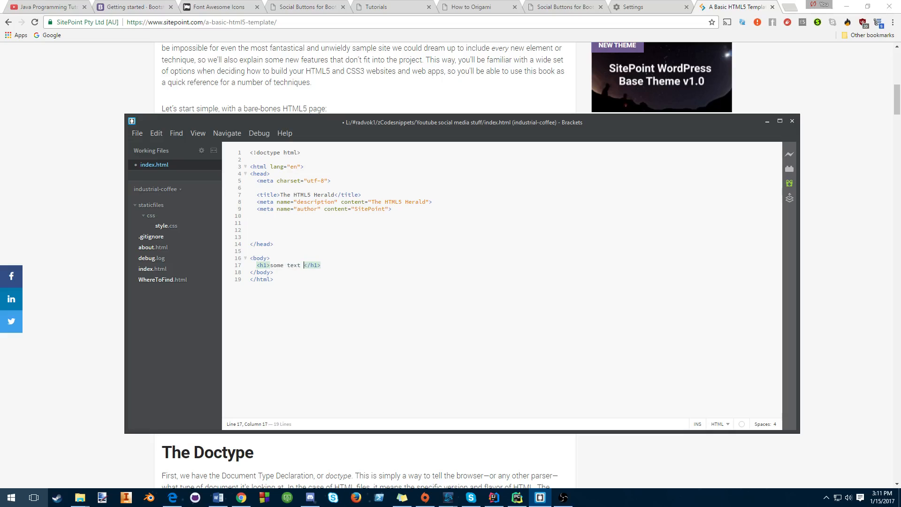
{"action": "type", "text": "write here"}
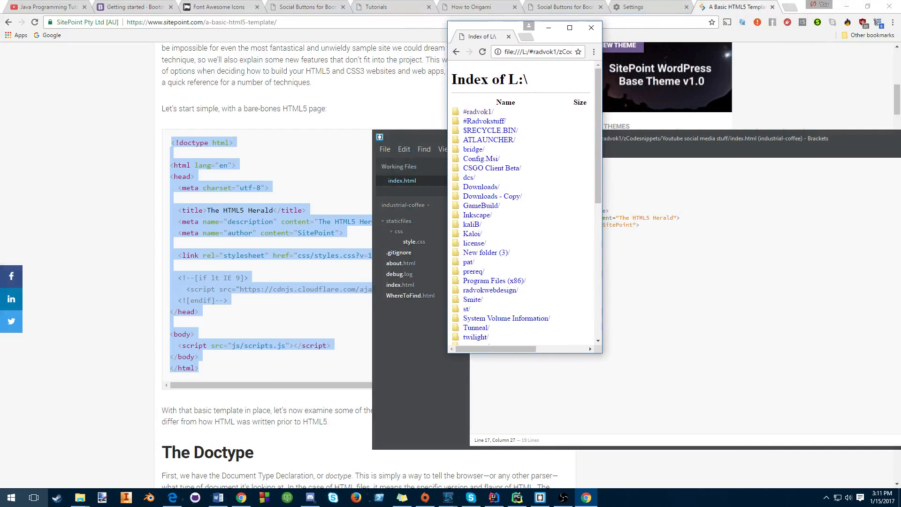
- Browse drive L through zCodesnippets and Youtube social media stuff to view index.html
{"action": "left_click", "coordinate": [569, 27]}
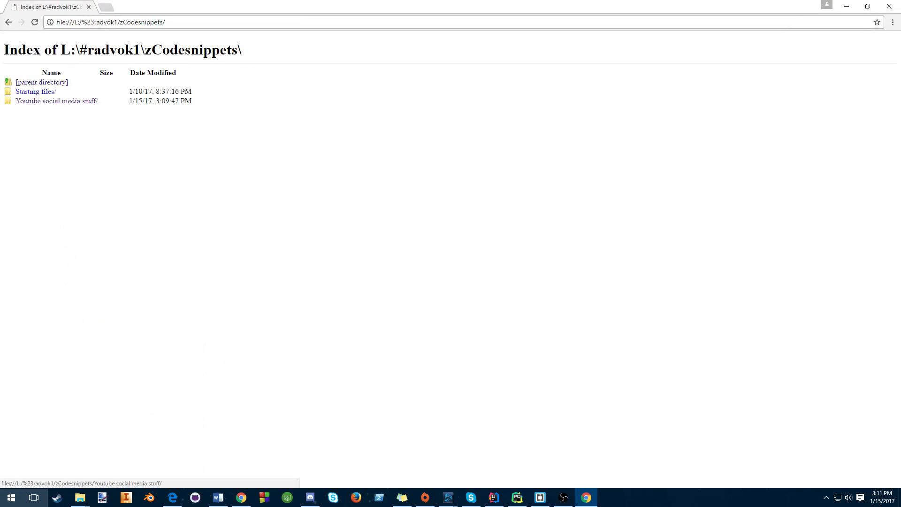
{"action": "left_click", "coordinate": [57, 101]}
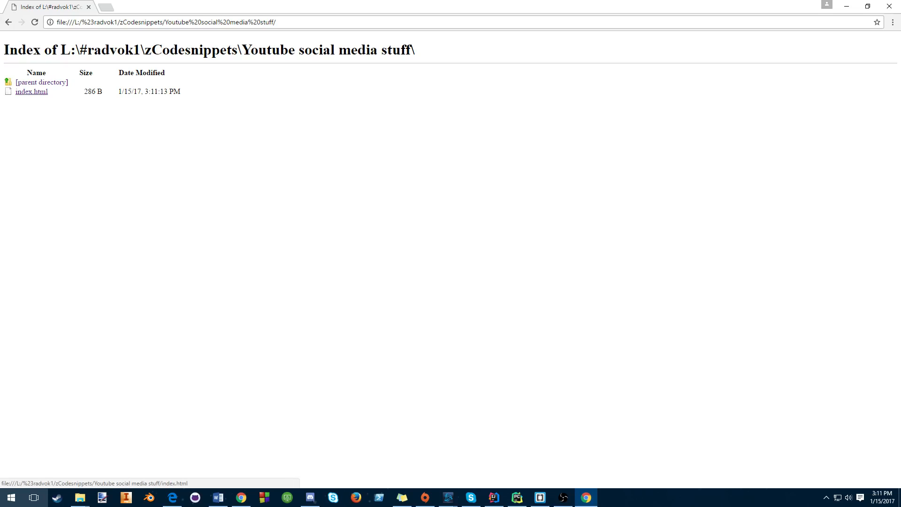
{"action": "left_click", "coordinate": [31, 91]}
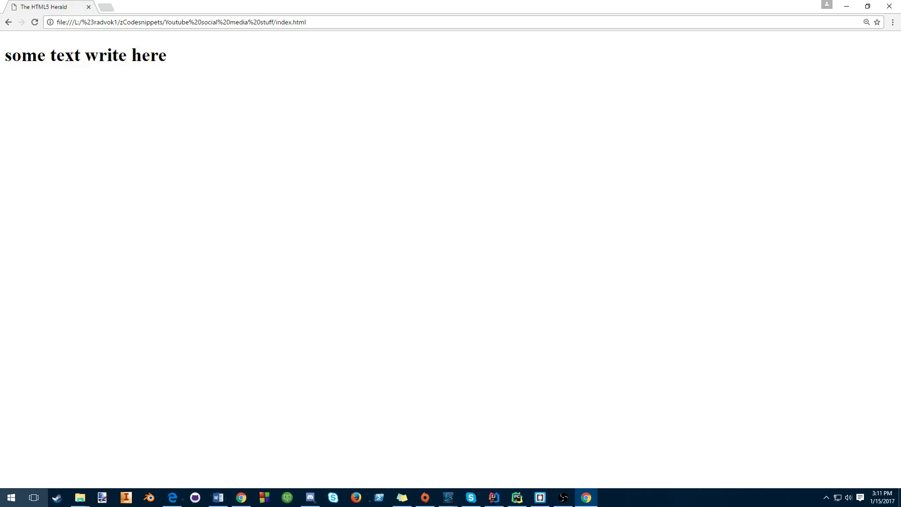
{"action": "left_click_drag", "start_coordinate": [12, 55], "coordinate": [167, 56]}
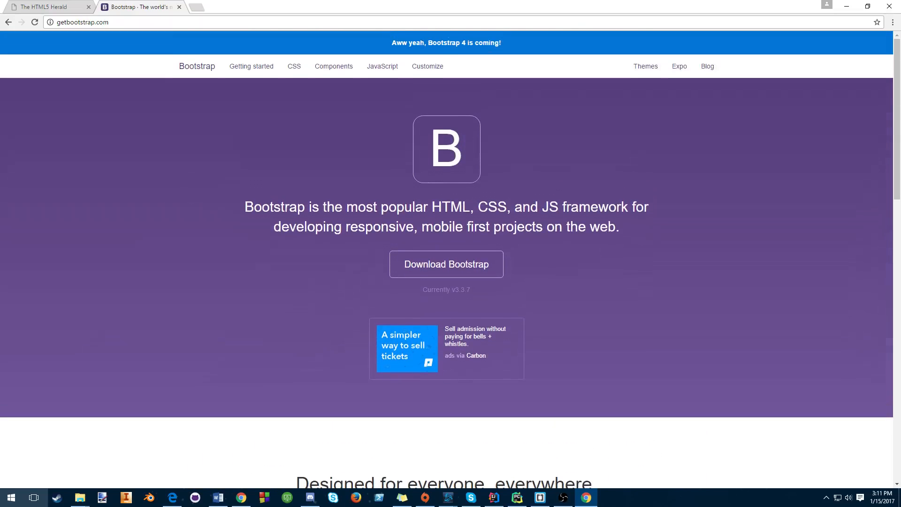
{"action": "mouse_move", "coordinate": [294, 66]}
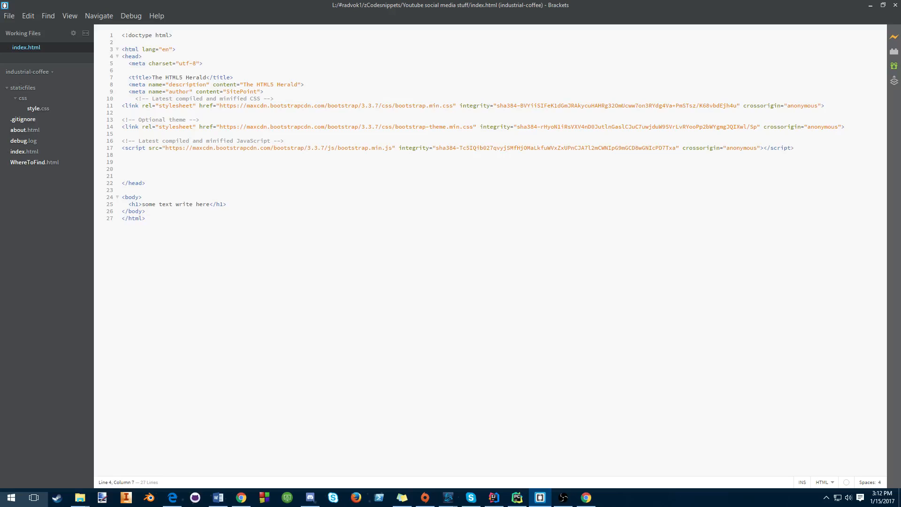
- Place the cursor after the meta tags in Brackets, then switch to Chrome
{"action": "double_click", "coordinate": [131, 57]}
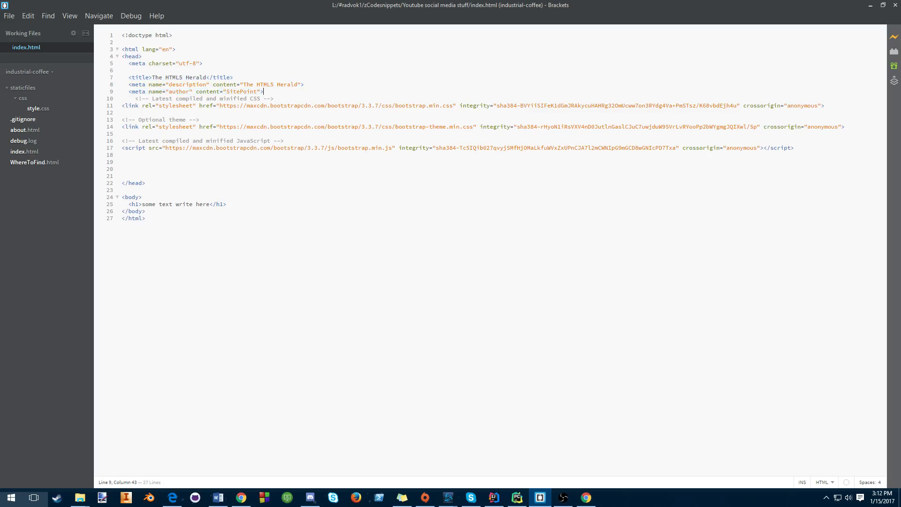
{"action": "left_click", "coordinate": [585, 498]}
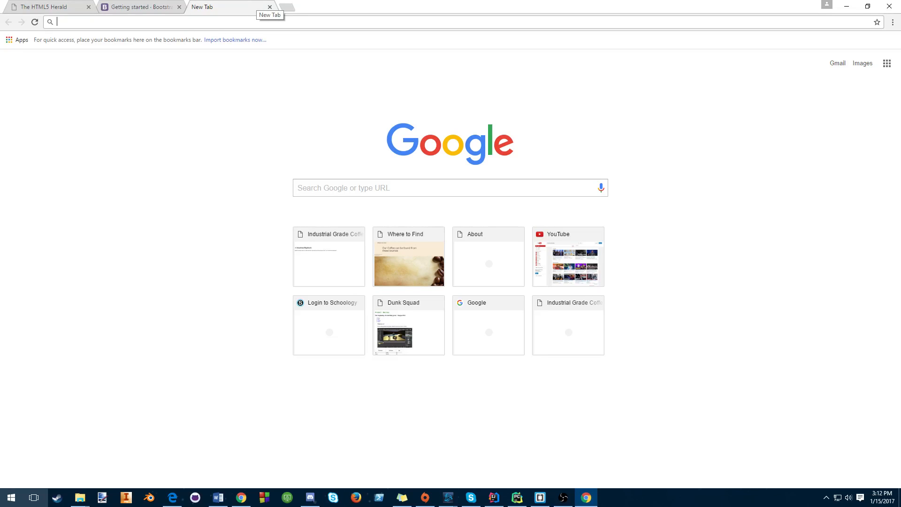
- Search for Font Awesome on fontawesome.io and start the 4.7.0 zip download, skipping the promotion
{"action": "type", "text": "fontae"}
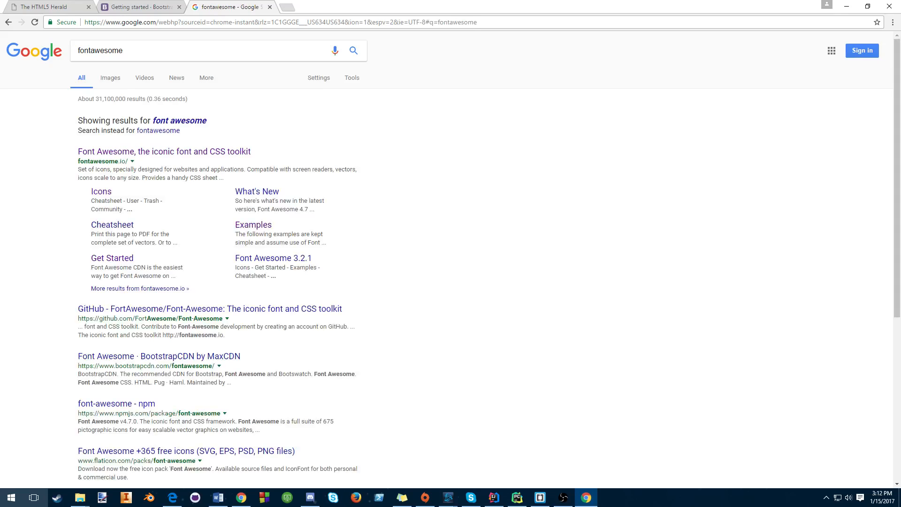
{"action": "left_click", "coordinate": [164, 151]}
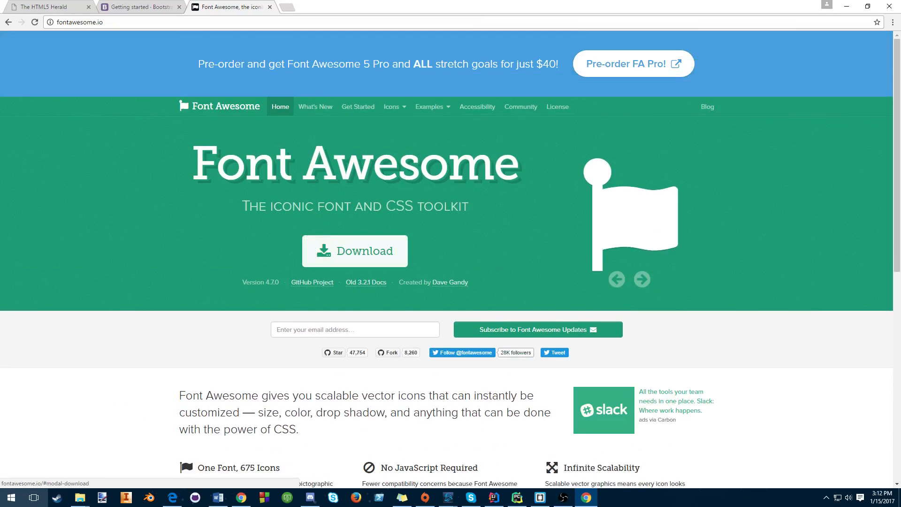
{"action": "left_click", "coordinate": [355, 251]}
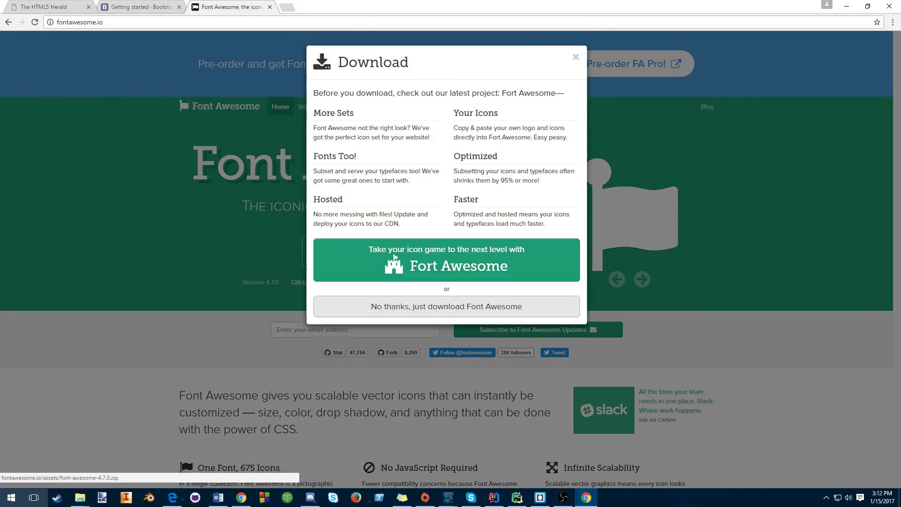
{"action": "left_click", "coordinate": [447, 306]}
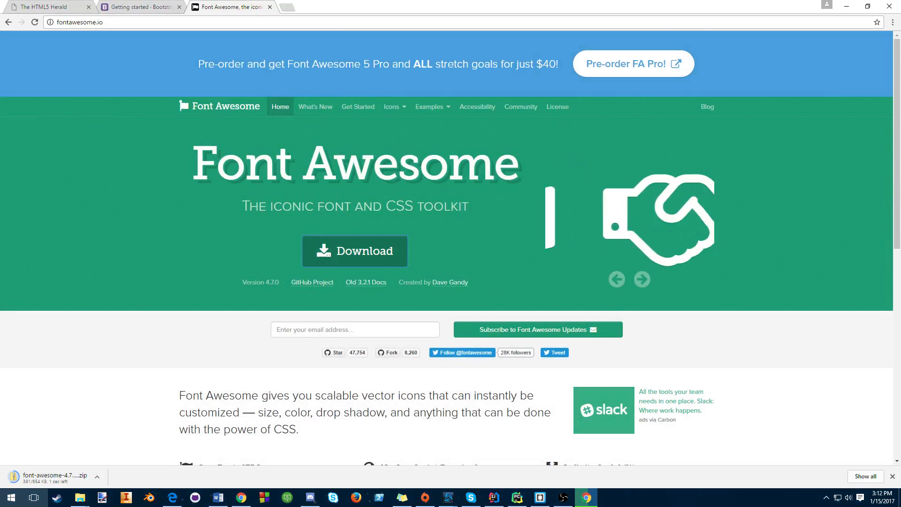
- Enter 'bobopirate10', then return to the Font Awesome homepage and browse it
{"action": "type", "text": "bobopirate10"}
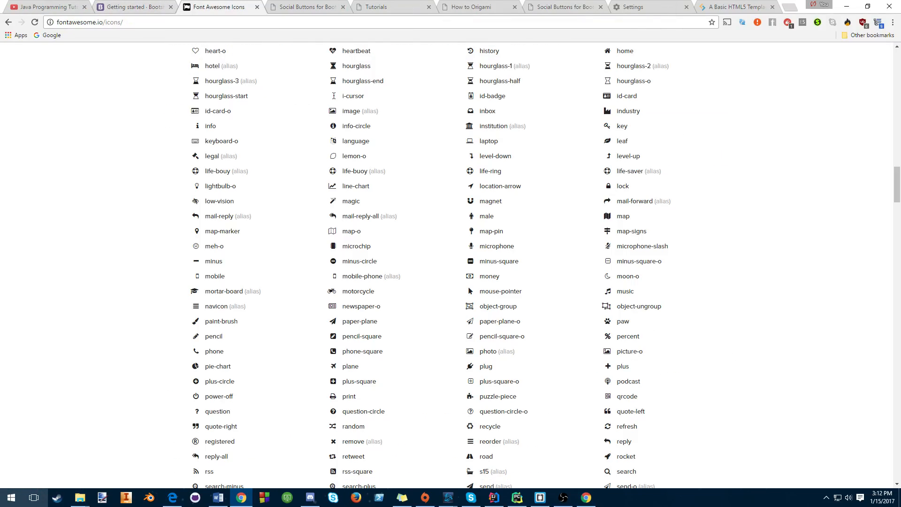
{"action": "scroll", "scroll_direction": "up", "scroll_amount": 3}
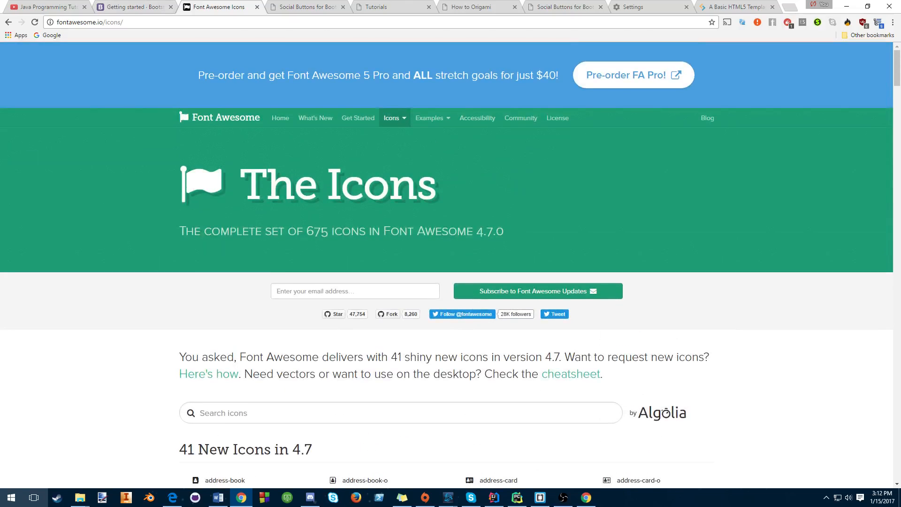
{"action": "left_click", "coordinate": [280, 118]}
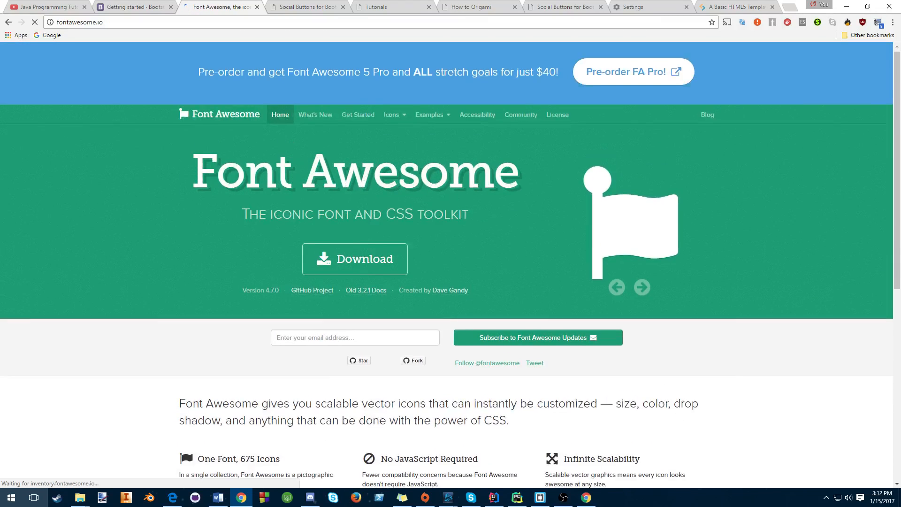
{"action": "scroll", "scroll_direction": "down", "scroll_amount": 3}
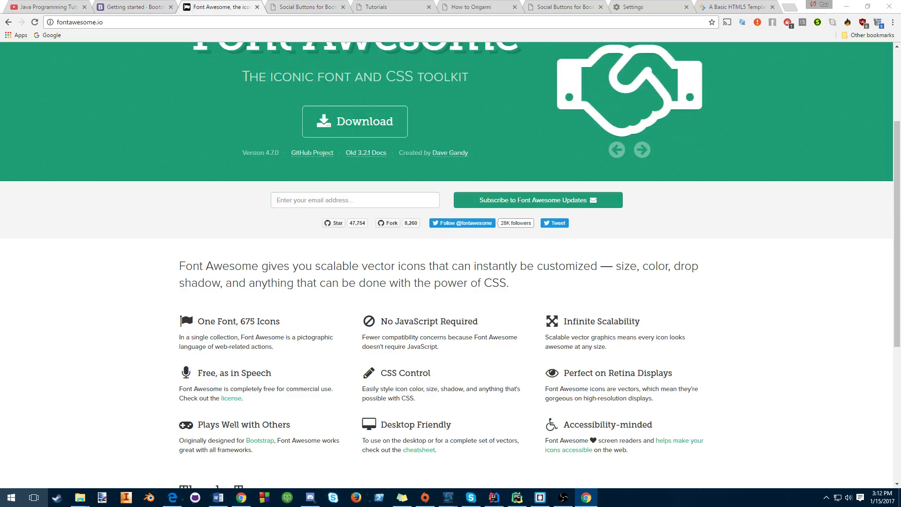
{"action": "left_click", "coordinate": [643, 150]}
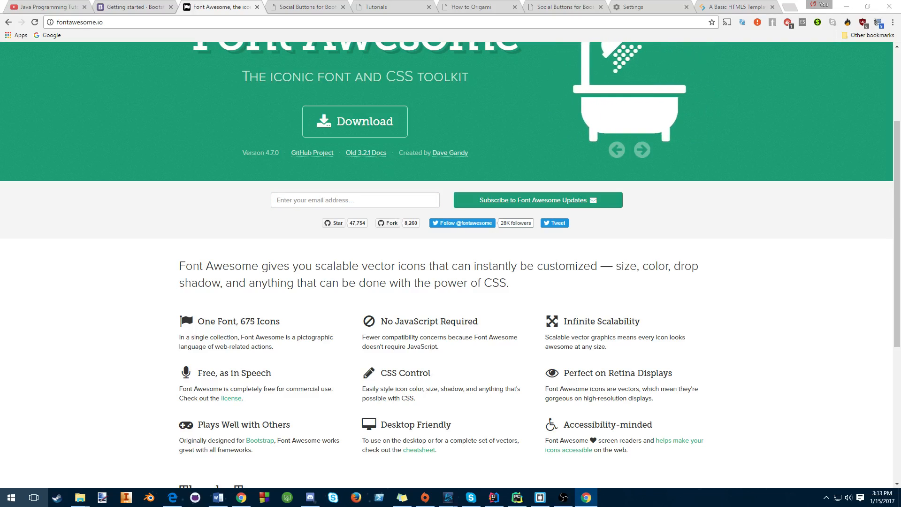
{"action": "left_click", "coordinate": [355, 201]}
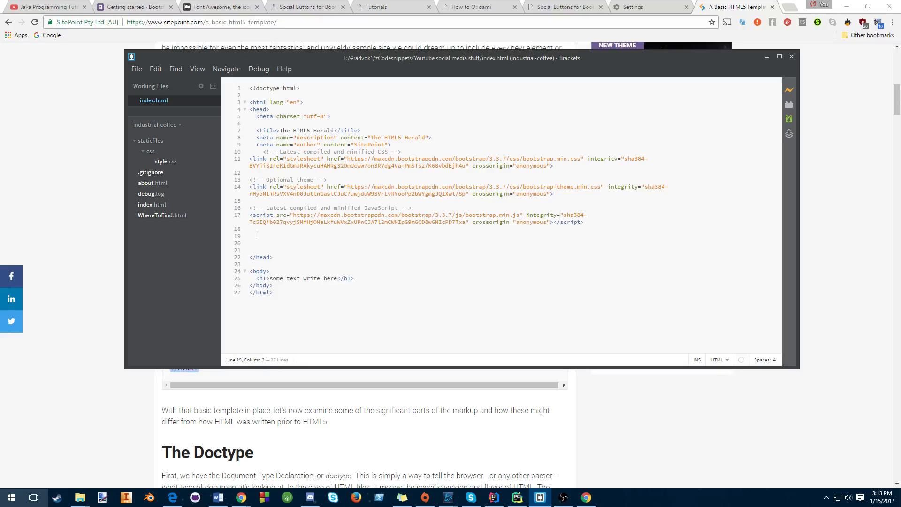
{"action": "type", "text": "<script src=\"https://use.fontawesome.com/ab27adba5f.js\"></script>"}
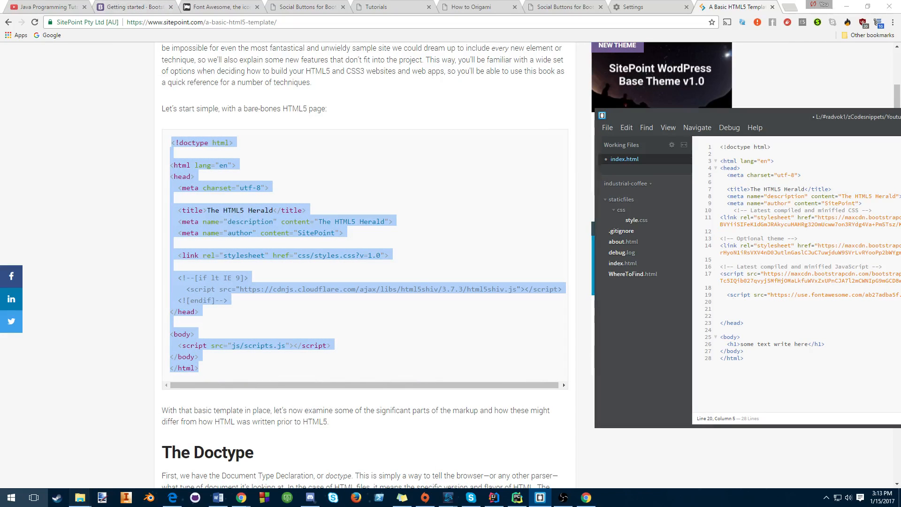
- Download Font Awesome 4.7.0 again from its site, skipping the promotion
{"action": "left_click", "coordinate": [218, 7]}
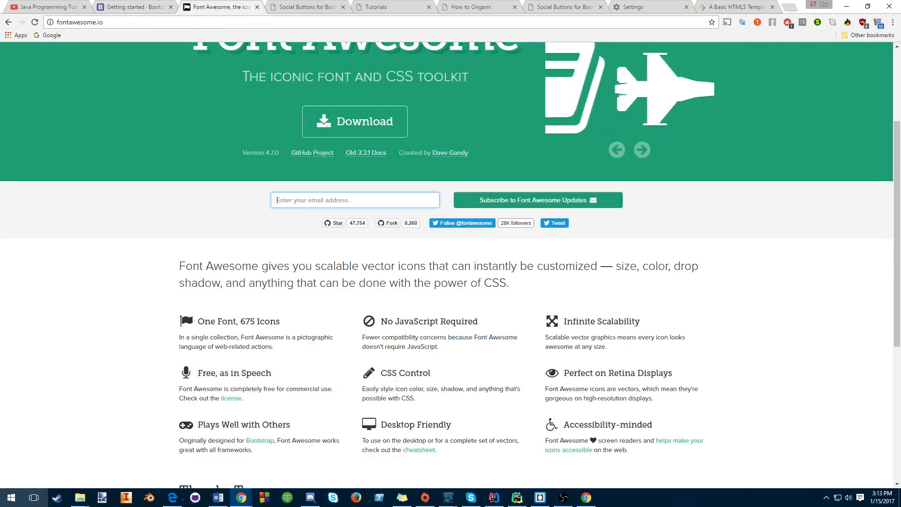
{"action": "left_click", "coordinate": [355, 121]}
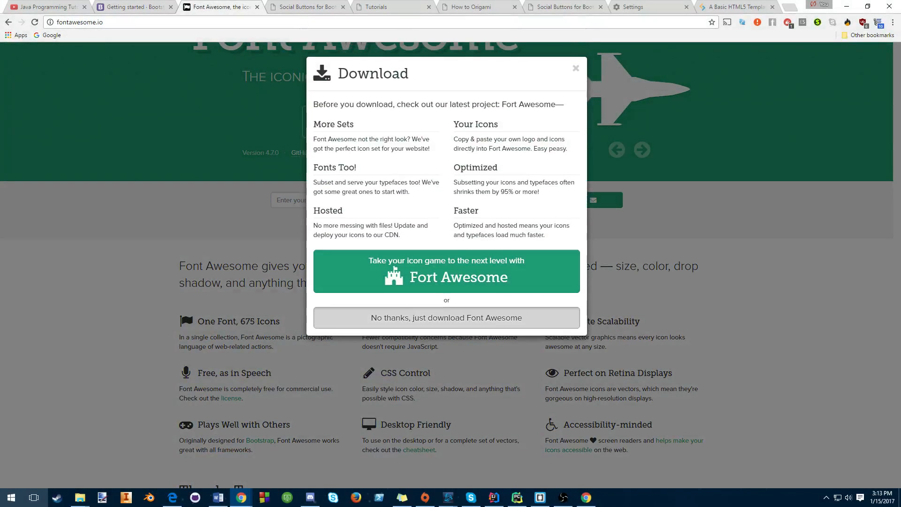
{"action": "left_click", "coordinate": [446, 317]}
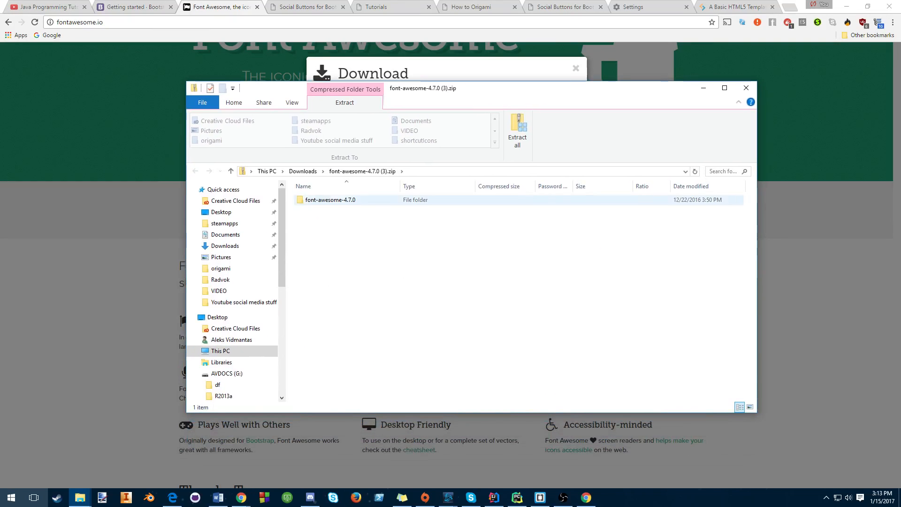
- Open font-awesome-4.7.0 in the zip and select font-awesome.min.css in its css folder
{"action": "double_click", "coordinate": [331, 199]}
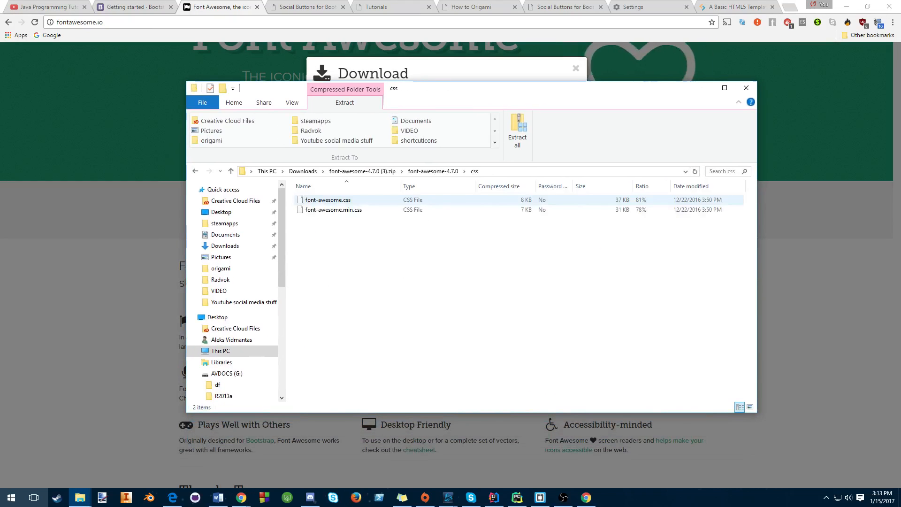
{"action": "left_click", "coordinate": [333, 209]}
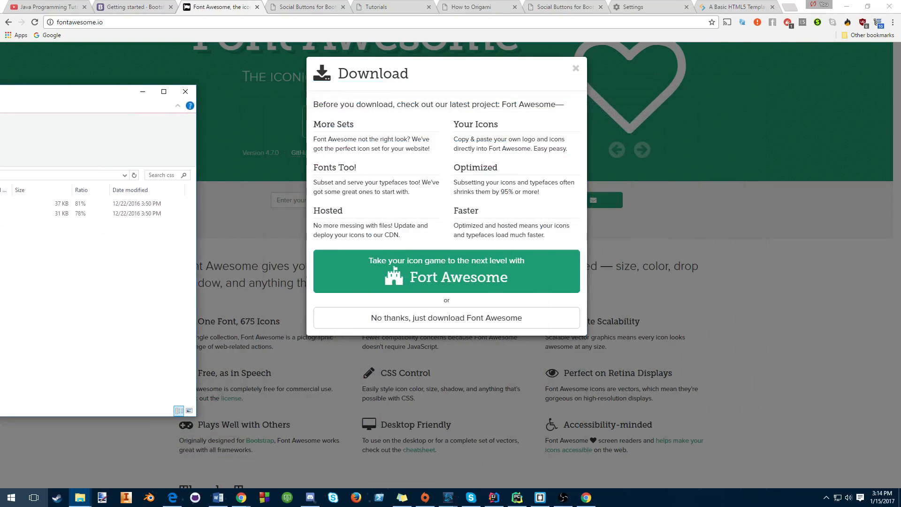
{"action": "left_click", "coordinate": [575, 68]}
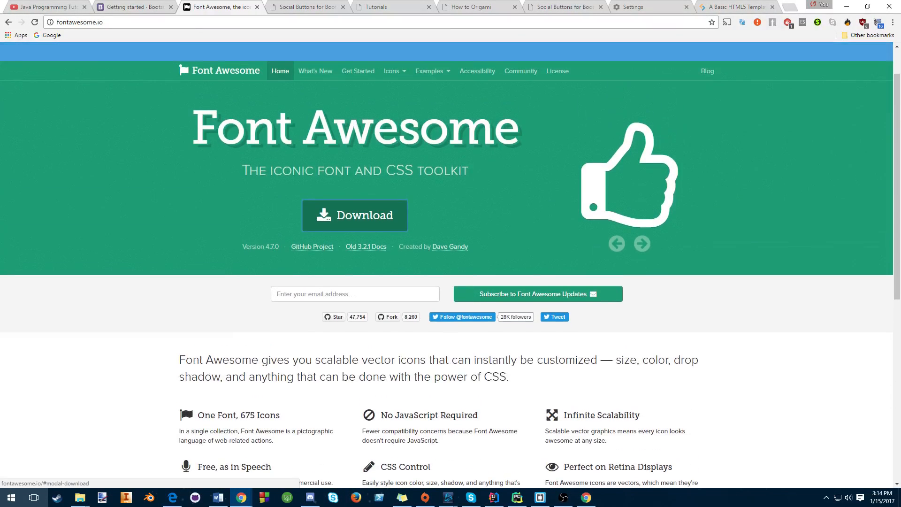
{"action": "left_click", "coordinate": [356, 71]}
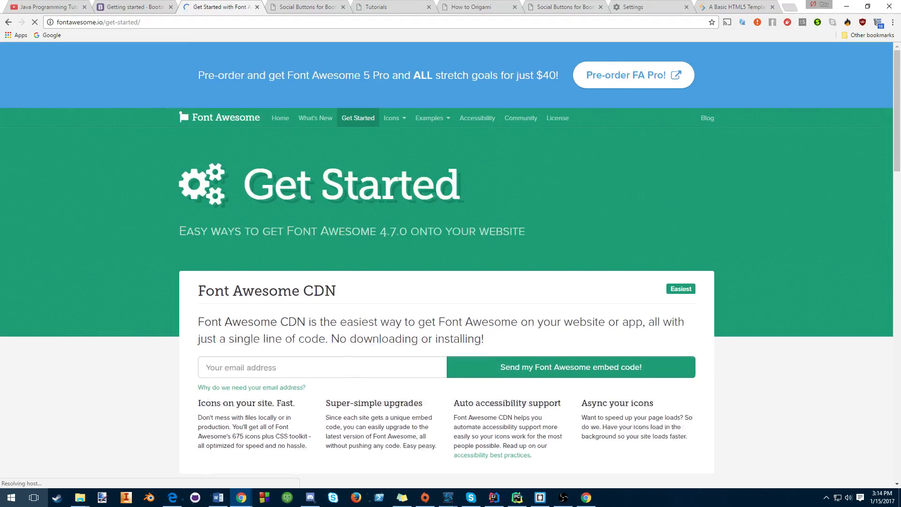
{"action": "scroll", "scroll_direction": "down", "scroll_amount": 3}
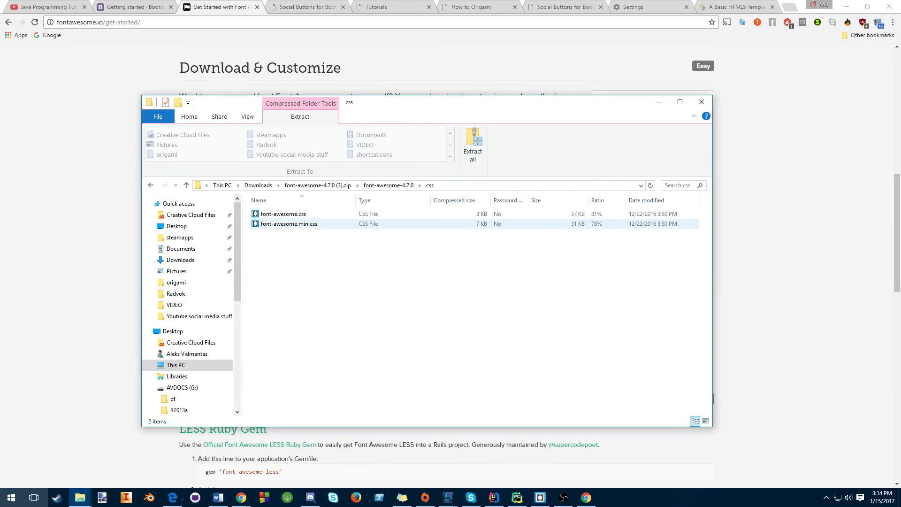
{"action": "left_click", "coordinate": [289, 223]}
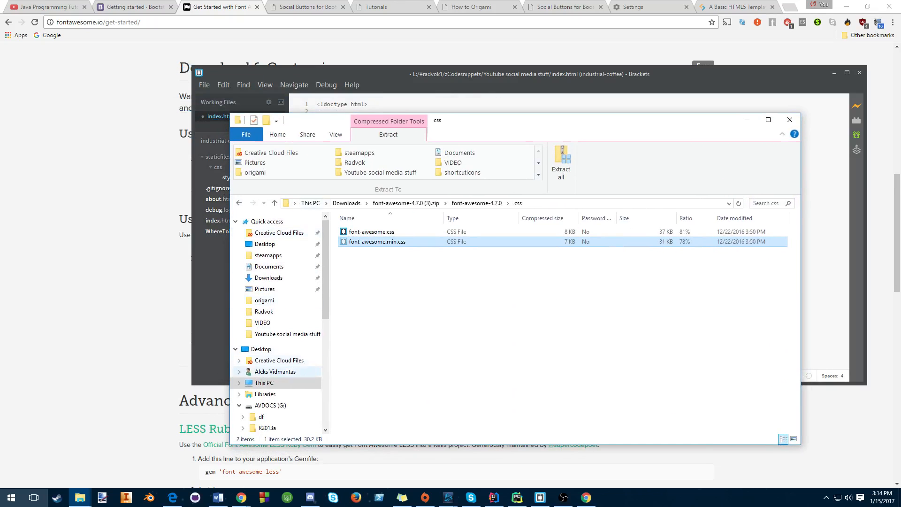
- Place font-awesome.min.css in a new css folder inside the Youtube social media stuff project
{"action": "left_click", "coordinate": [263, 382]}
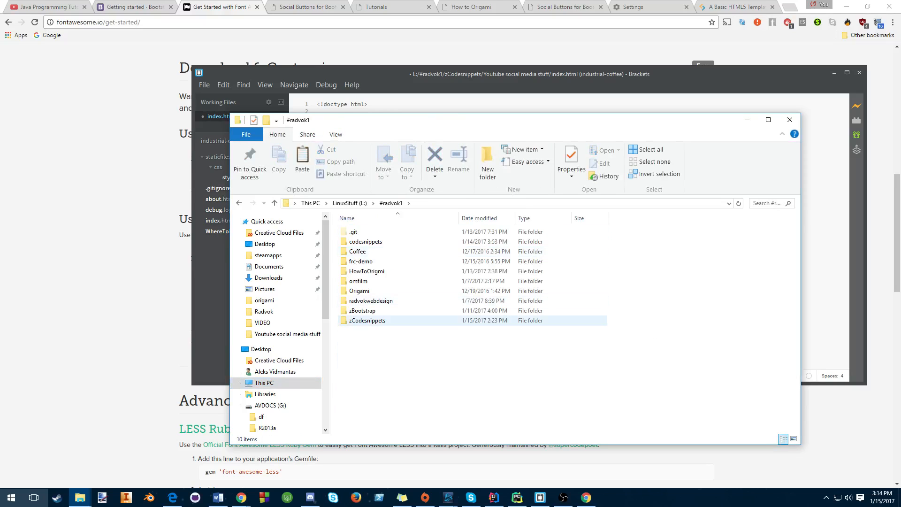
{"action": "double_click", "coordinate": [367, 321]}
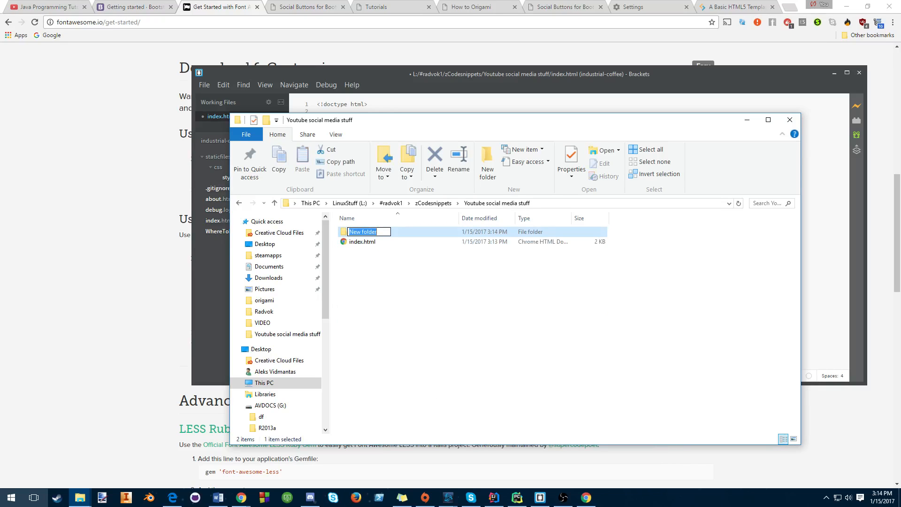
{"action": "type", "text": "css"}
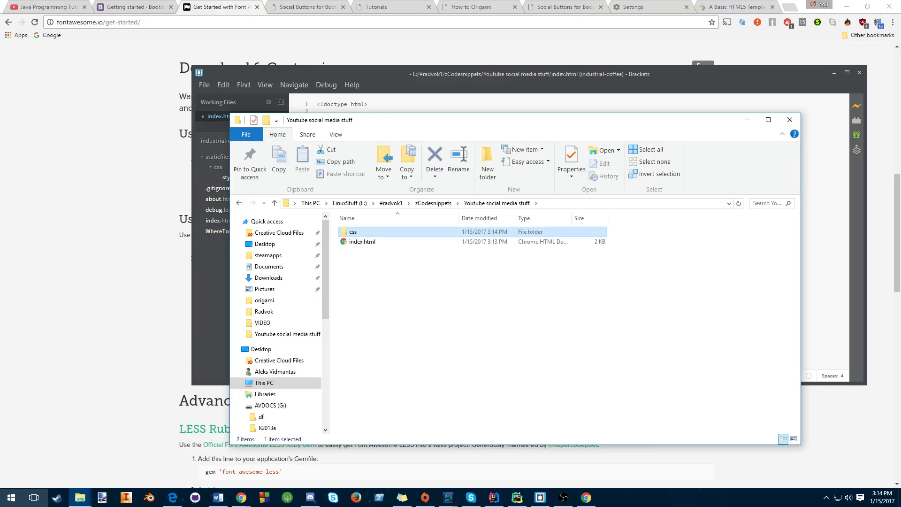
{"action": "double_click", "coordinate": [353, 232]}
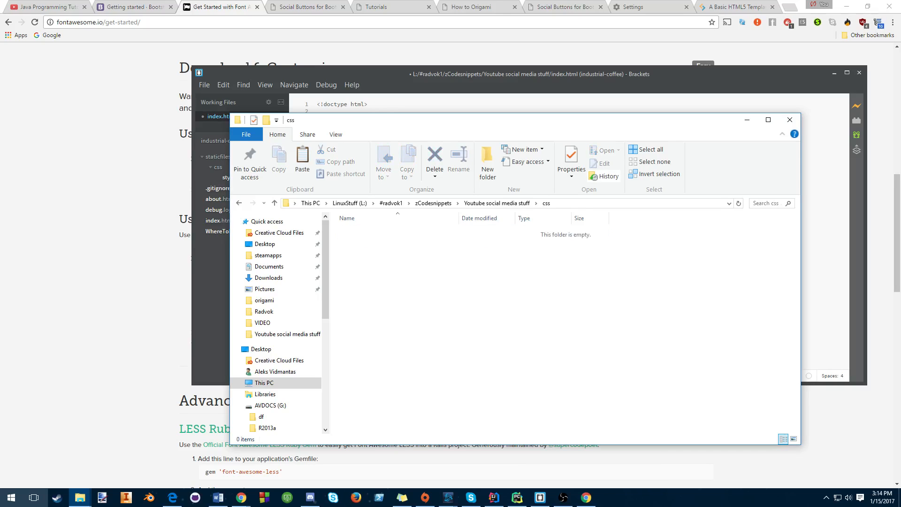
{"action": "left_click", "coordinate": [302, 155]}
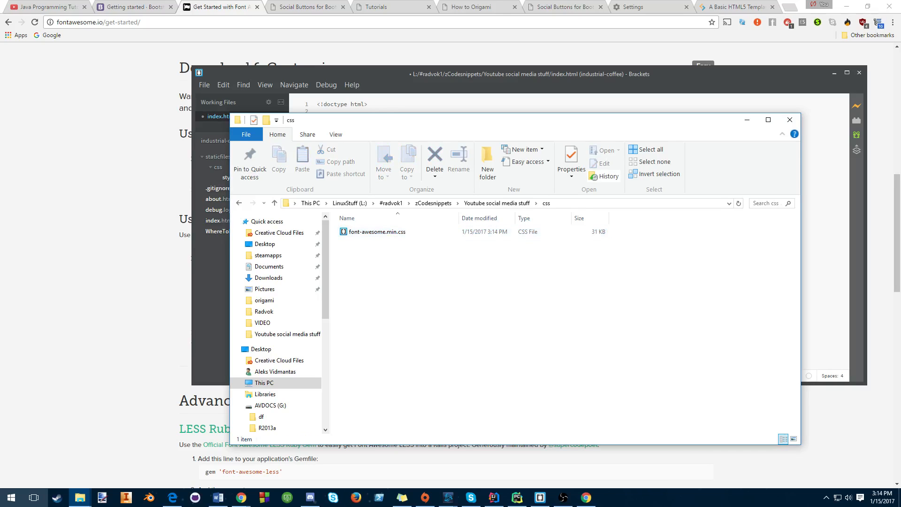
{"action": "left_click", "coordinate": [377, 232]}
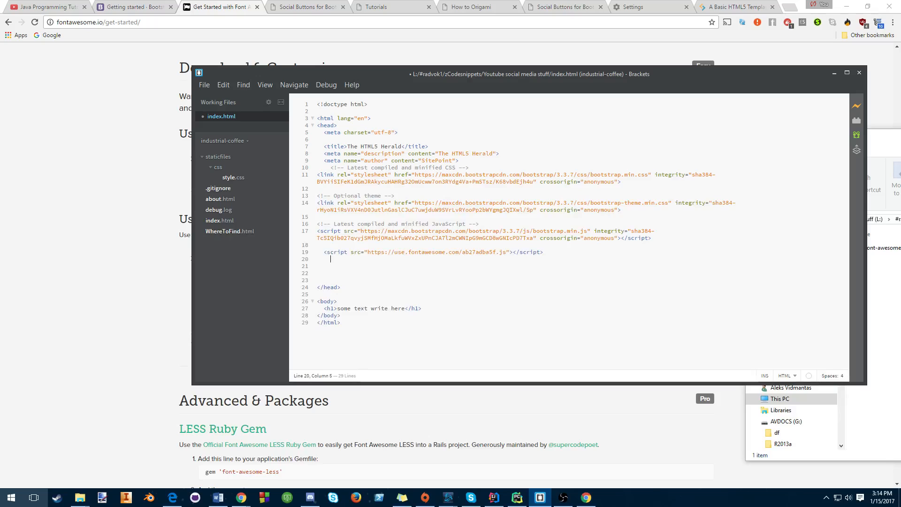
- Add <link rel="stylesheet" href="css/font-awesome.min.css"> below the Font Awesome script tag
{"action": "type", "text": "<link rel=\"t"}
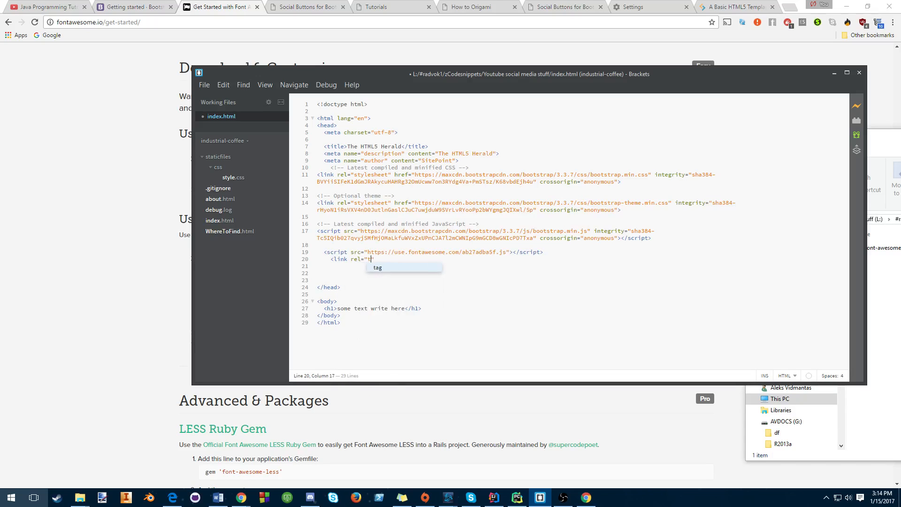
{"action": "type", "text": "stylesheet\""}
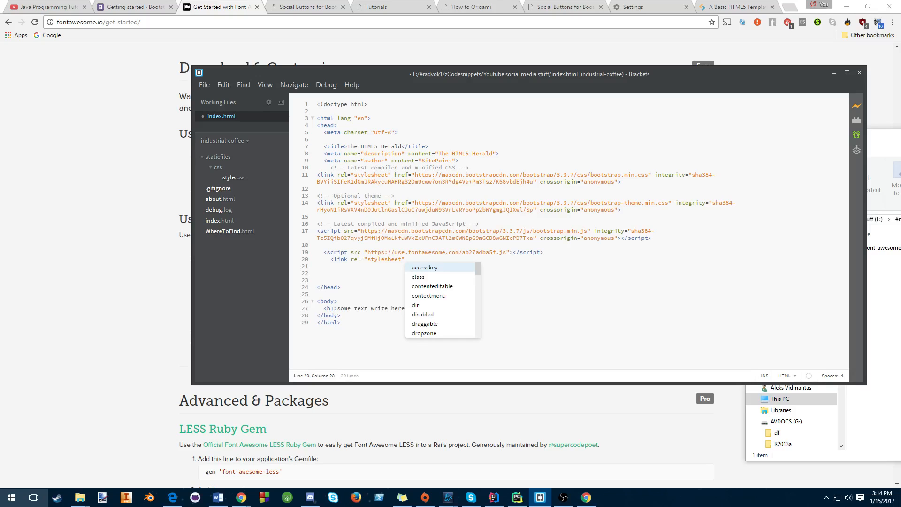
{"action": "type", "text": "href="}
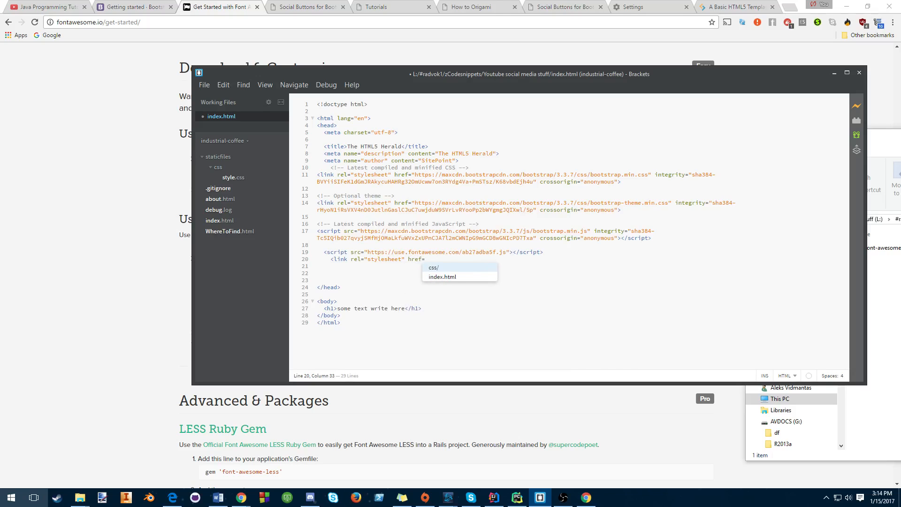
{"action": "type", "text": "\"\""}
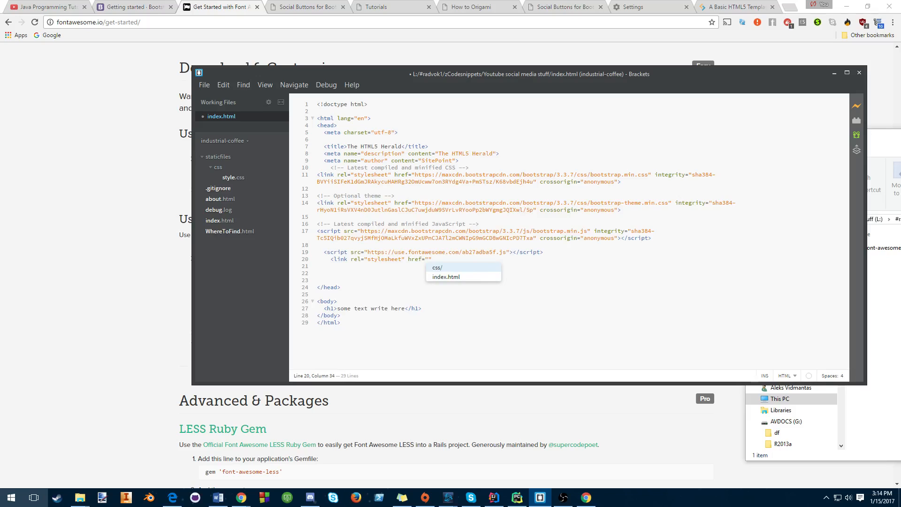
{"action": "type", "text": "css/font-awesome.min.css"}
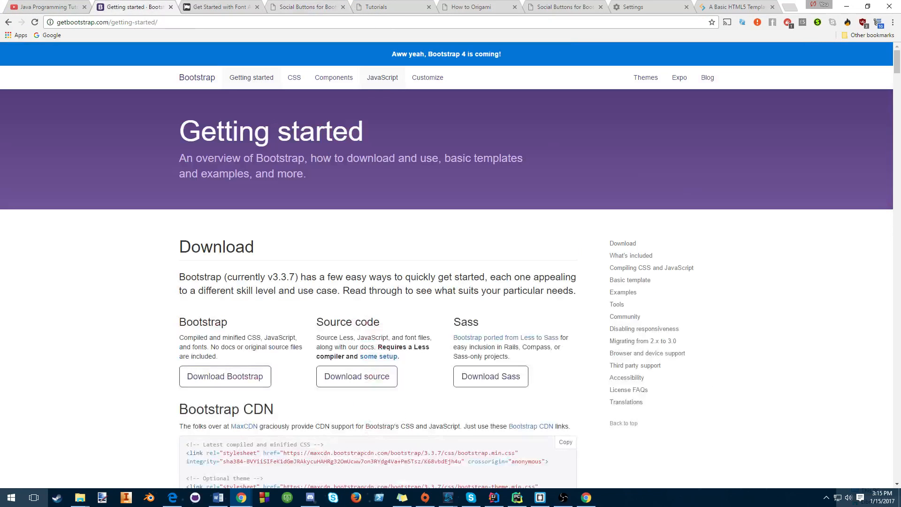
- Copy the fa-anchor <i> markup from Font Awesome's icon gallery and paste it below the h1
{"action": "left_click", "coordinate": [218, 8]}
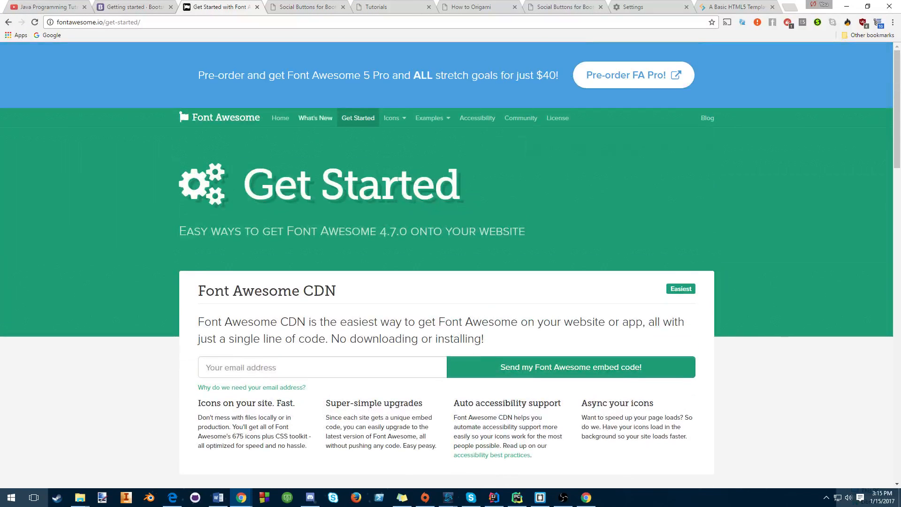
{"action": "left_click", "coordinate": [392, 118]}
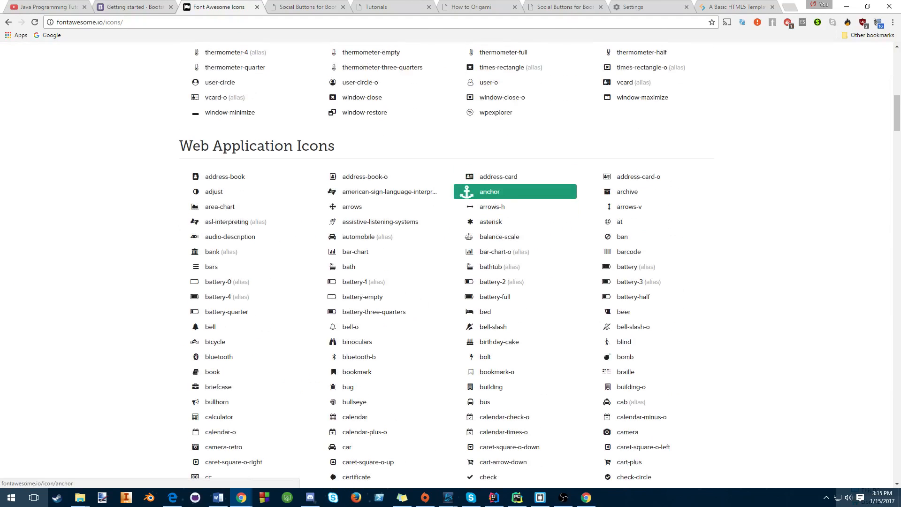
{"action": "left_click", "coordinate": [490, 191]}
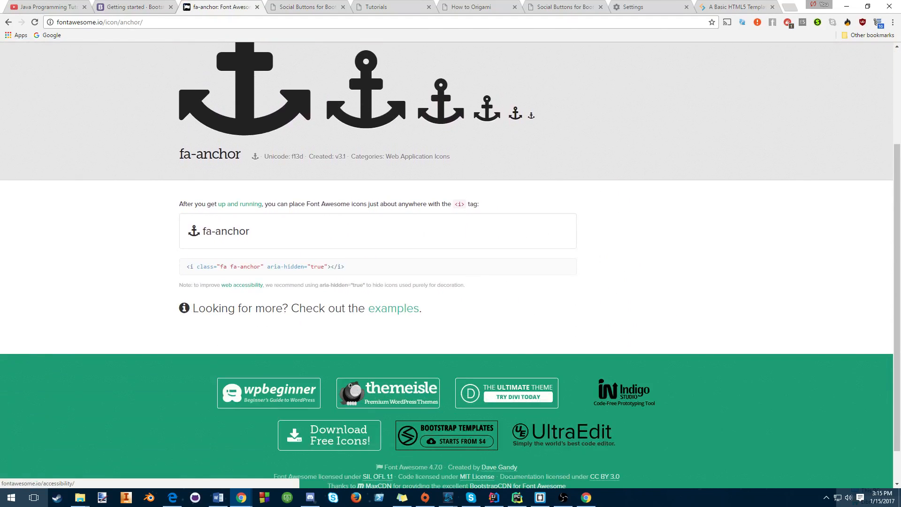
{"action": "triple_click", "coordinate": [264, 266]}
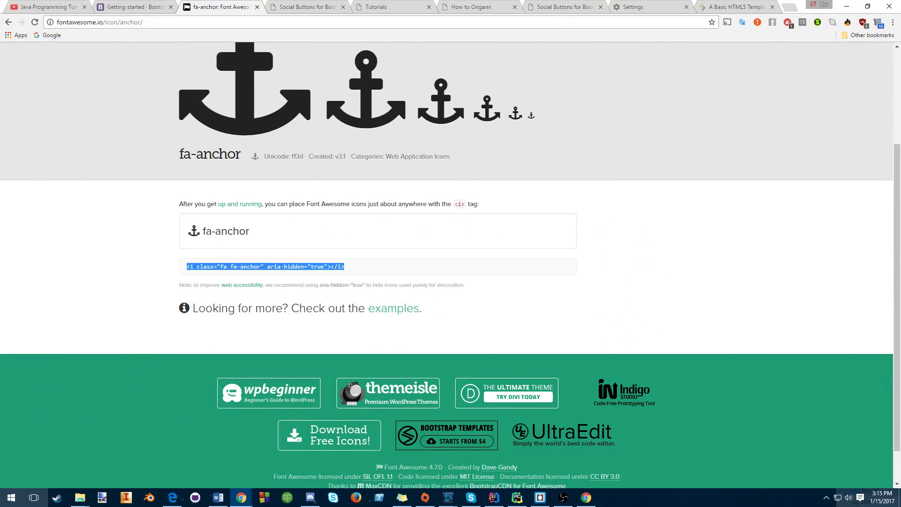
{"action": "left_click", "coordinate": [540, 497]}
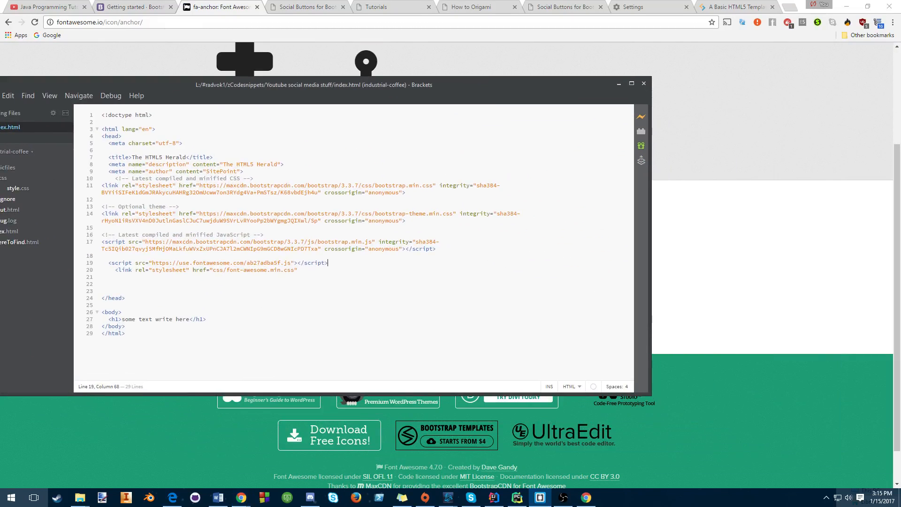
{"action": "key", "text": "enter"}
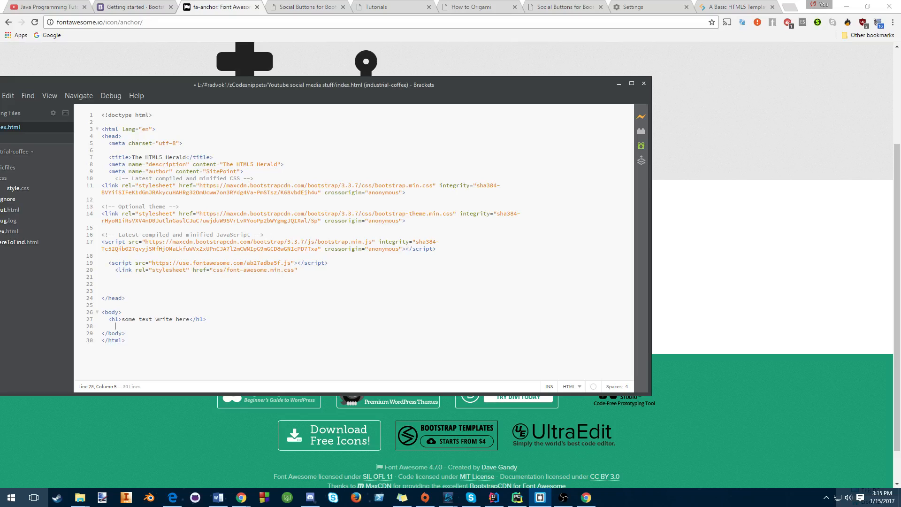
{"action": "type", "text": "<i class=\"fa fa-anchor\" aria-hidden=\"true\"></i>"}
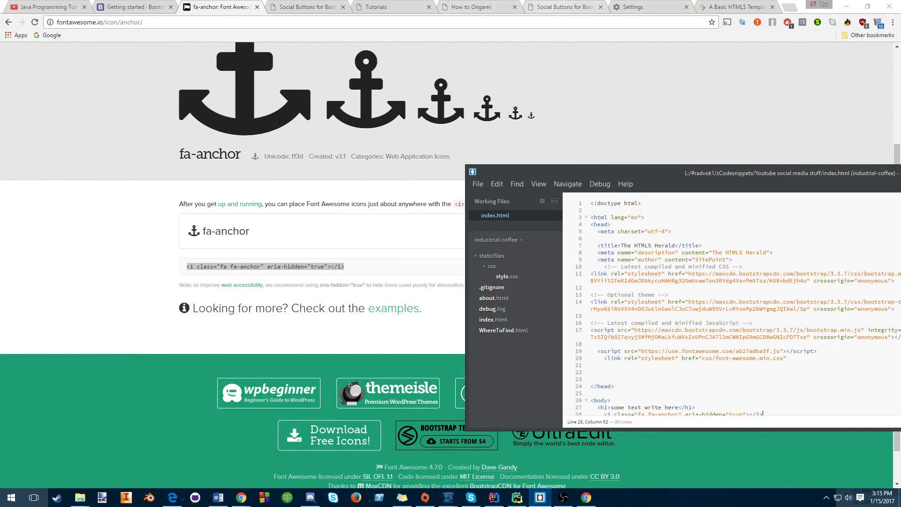
- Reload the index.html preview to see the anchor icon, then revisit the Font Awesome tab
{"action": "left_click", "coordinate": [392, 7]}
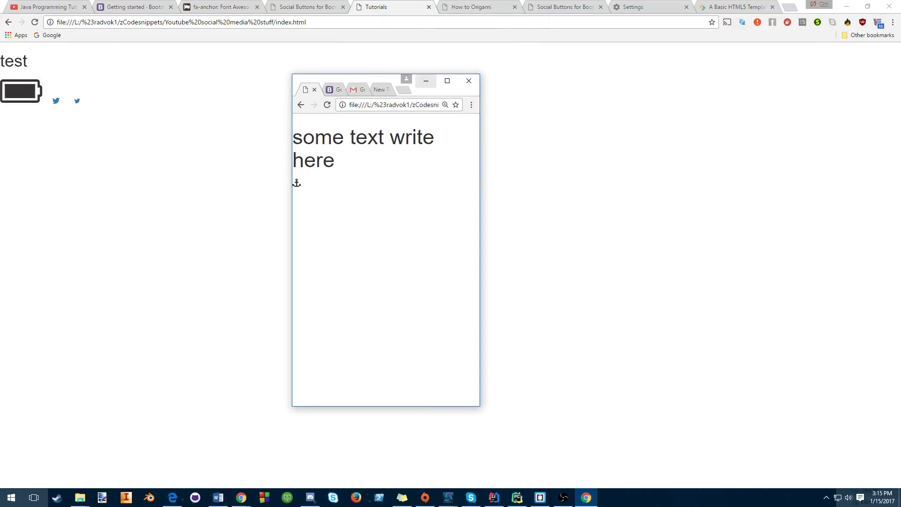
{"action": "left_click", "coordinate": [304, 7]}
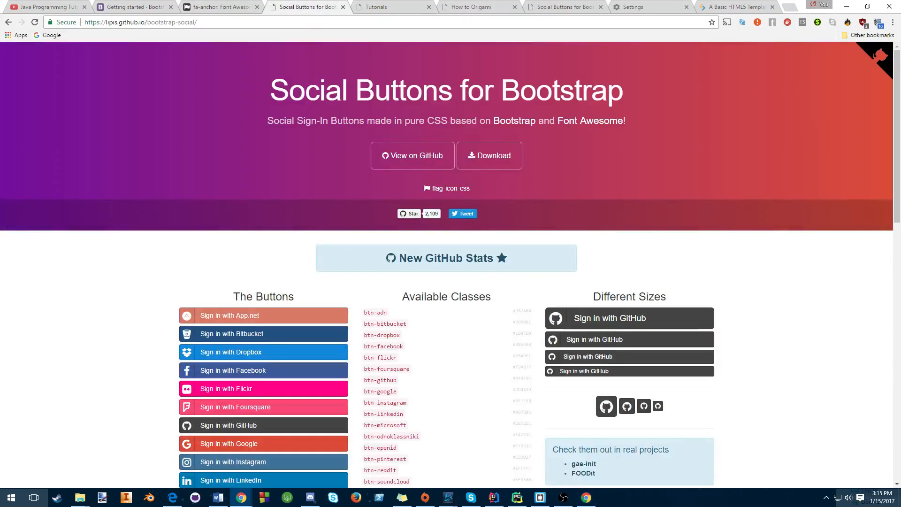
{"action": "left_click", "coordinate": [219, 6]}
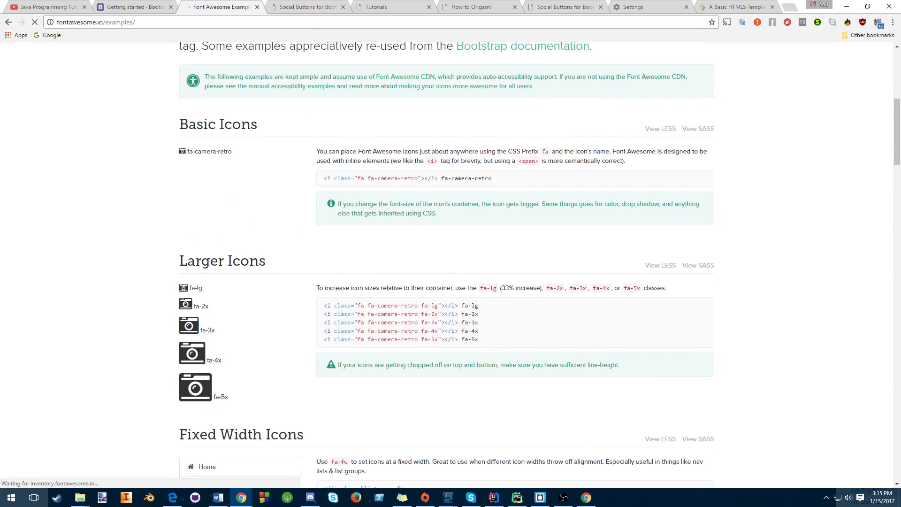
- Add the fa-5x class to the anchor icon and reload the preview to see it enlarged
{"action": "double_click", "coordinate": [430, 306]}
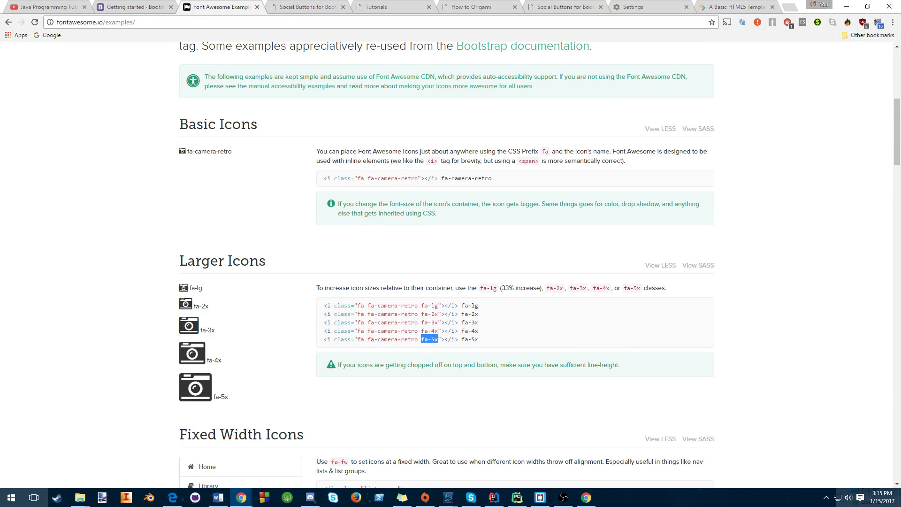
{"action": "left_click", "coordinate": [540, 497]}
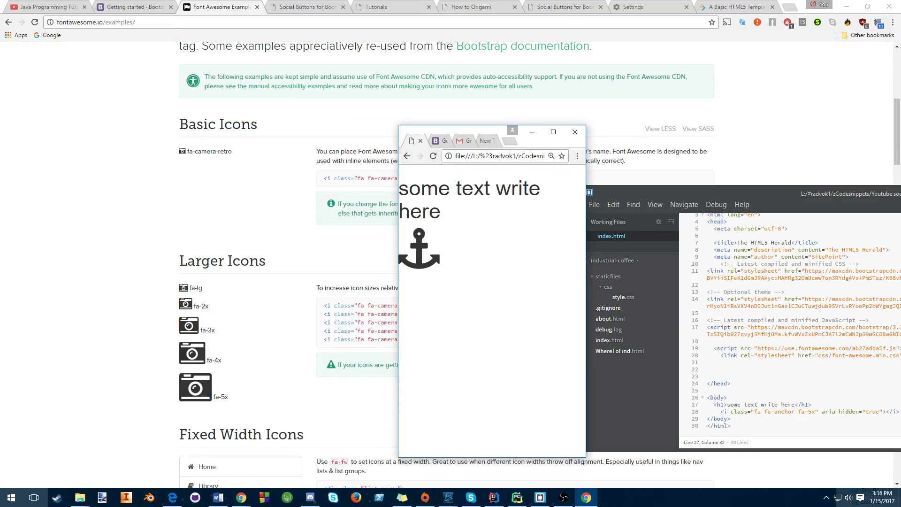
{"action": "left_click", "coordinate": [574, 131]}
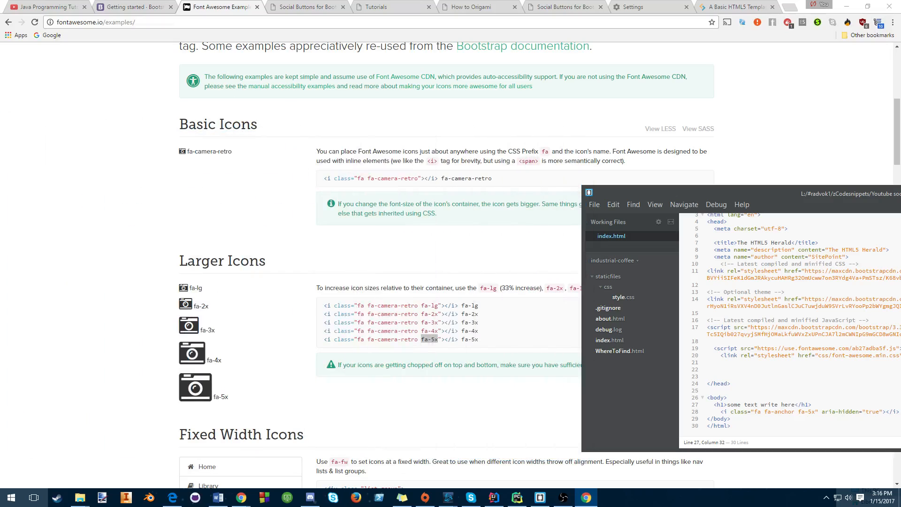
{"action": "left_click", "coordinate": [306, 7]}
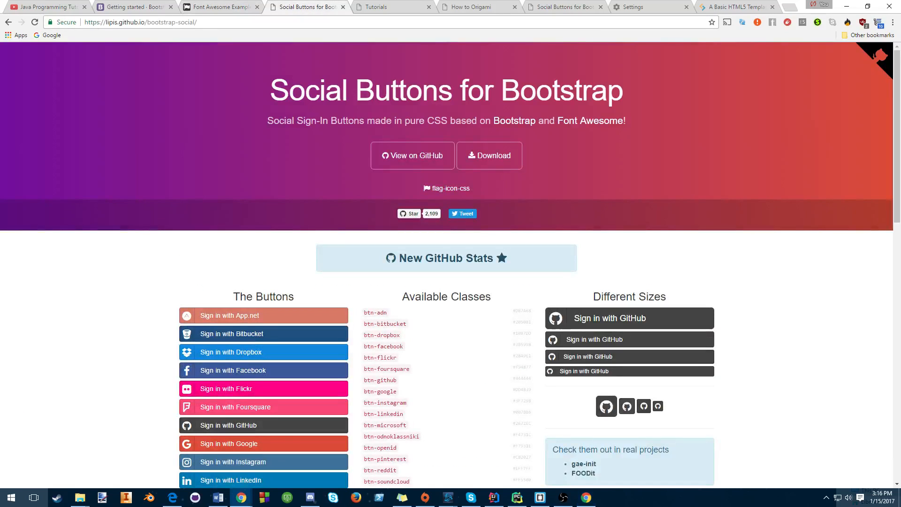
- Open the downloaded bootstrap-social zip and copy bootstrap-social.css from bootstrap-social-gh-pages
{"action": "scroll", "scroll_direction": "down", "scroll_amount": 3}
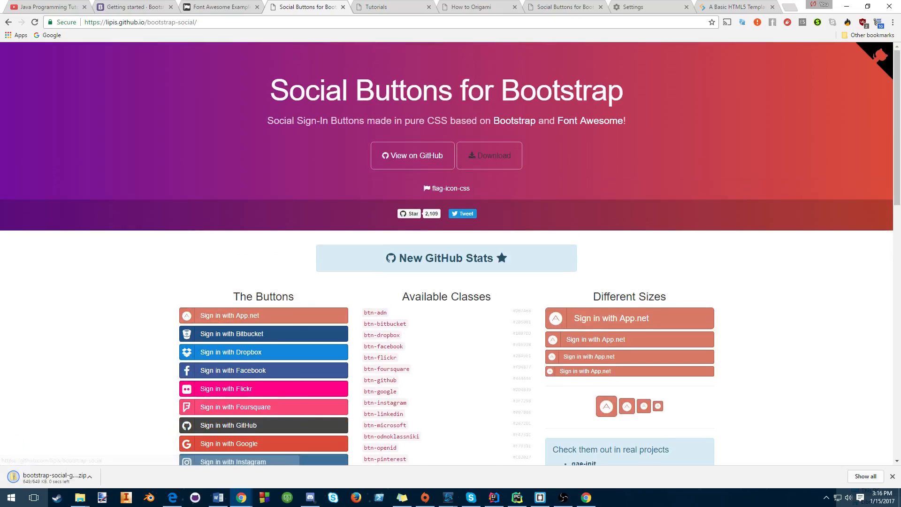
{"action": "scroll", "scroll_direction": "down", "scroll_amount": 3}
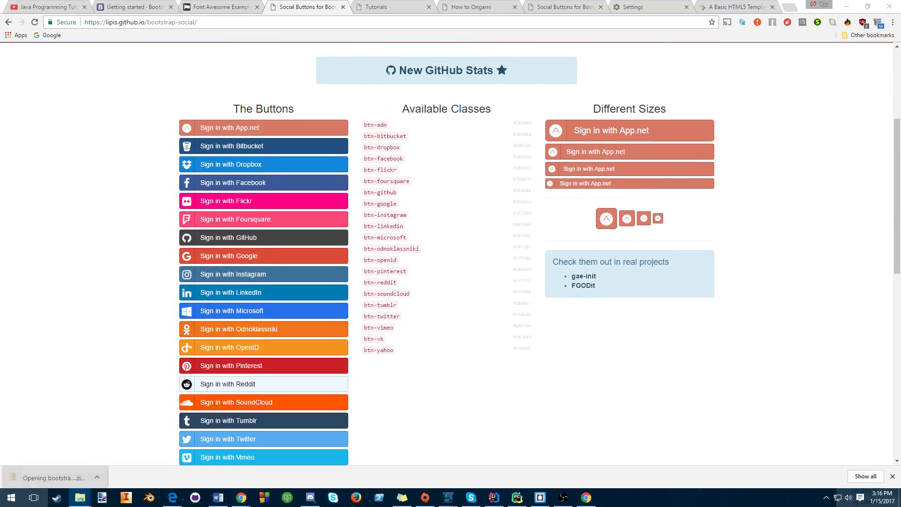
{"action": "left_click", "coordinate": [55, 477]}
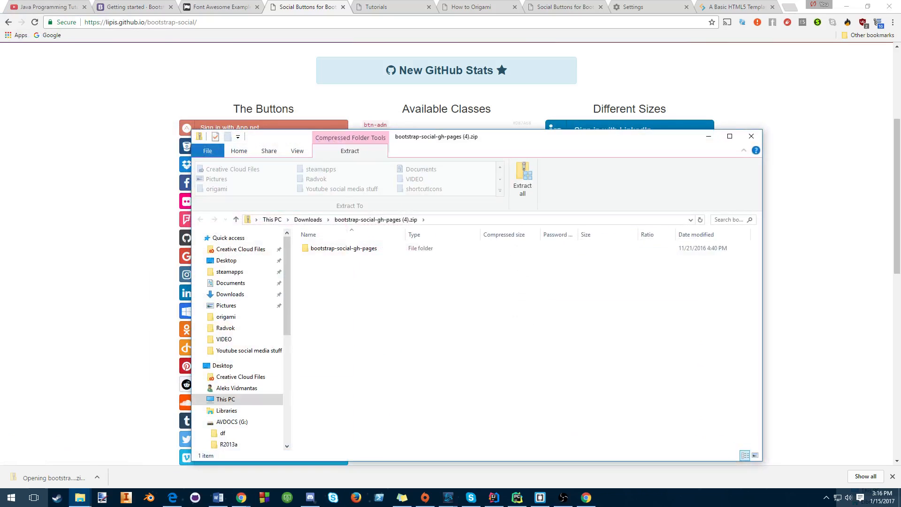
{"action": "double_click", "coordinate": [343, 248]}
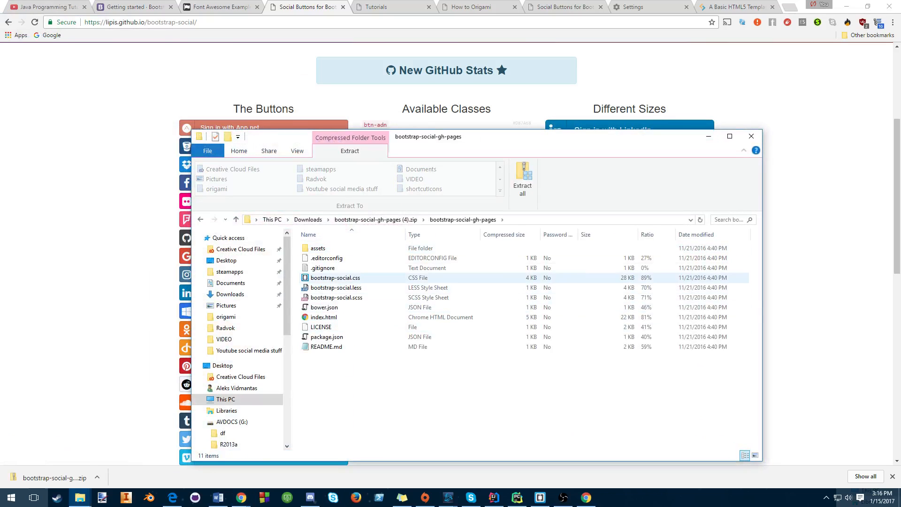
{"action": "right_click", "coordinate": [335, 277]}
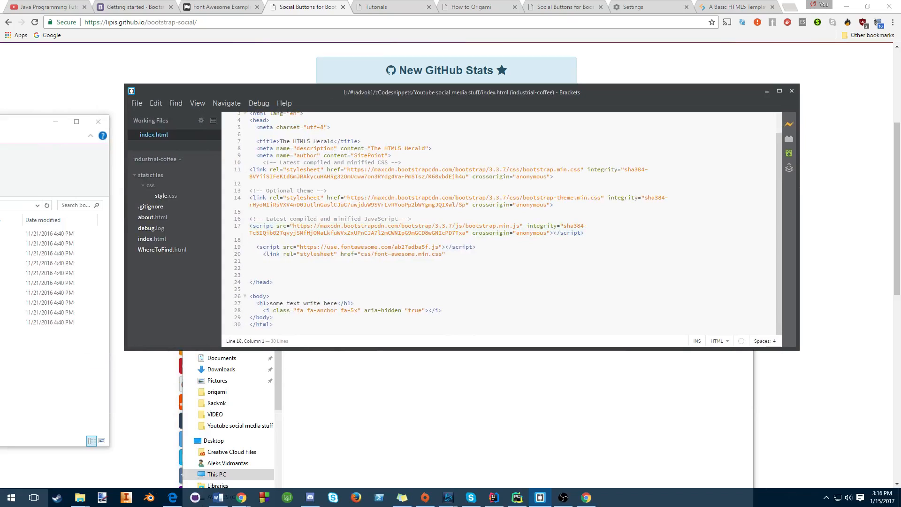
- Add a Bootstrap Social <link rel="stylesheet" href="css/"> line above the fontawesome script
{"action": "type", "text": "link rel=\"stylesheet"}
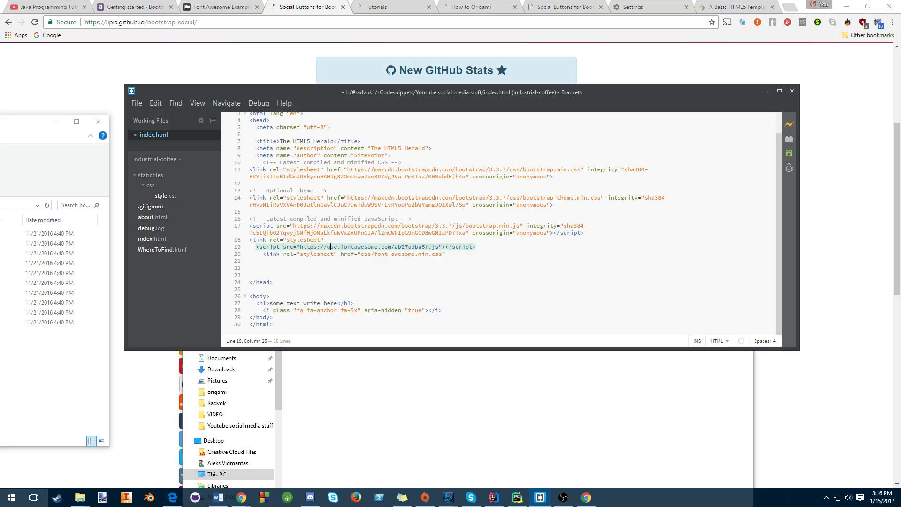
{"action": "type", "text": "href"}
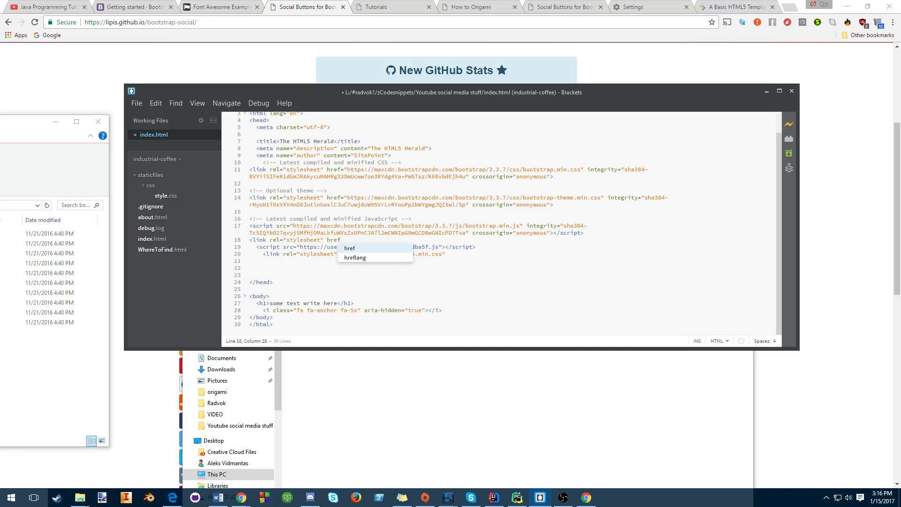
{"action": "type", "text": "jj"}
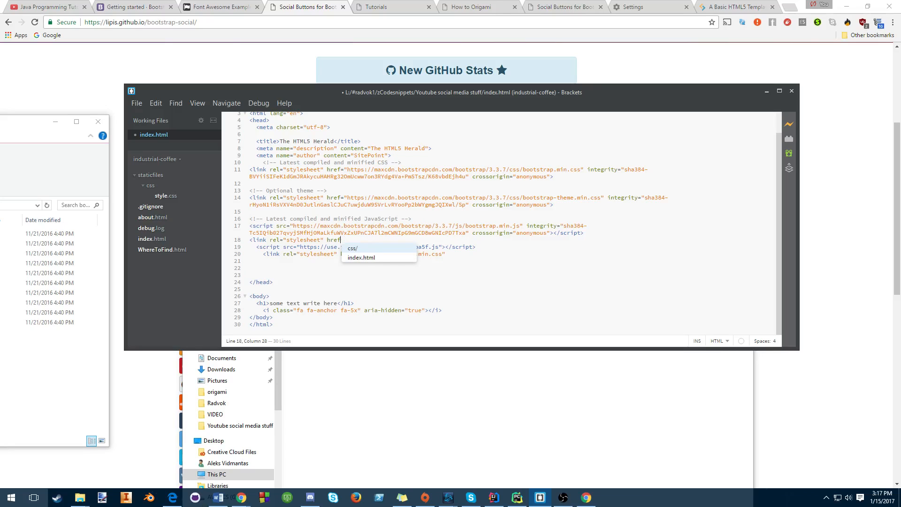
{"action": "type", "text": "css\""}
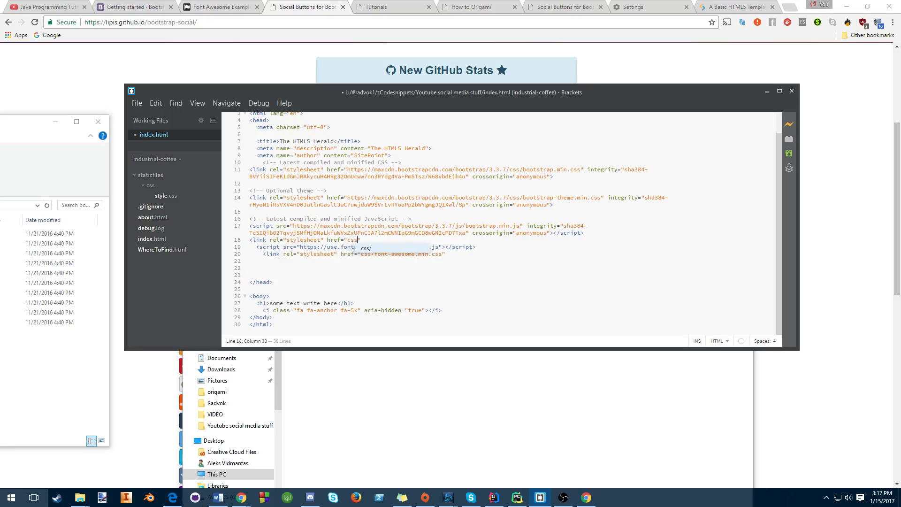
{"action": "type", "text": "/"}
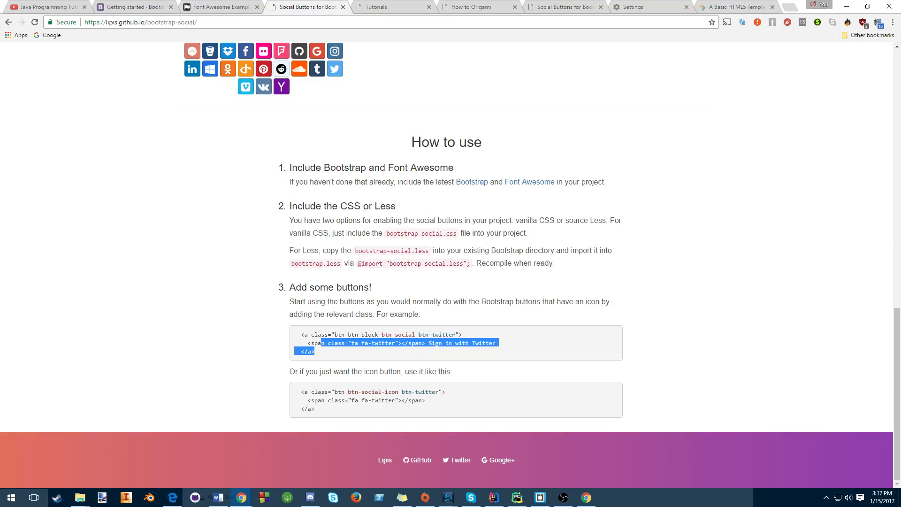
- Copy Bootstrap Social's Twitter sign-in button snippet and return to index.html in Brackets
{"action": "right_click", "coordinate": [402, 342]}
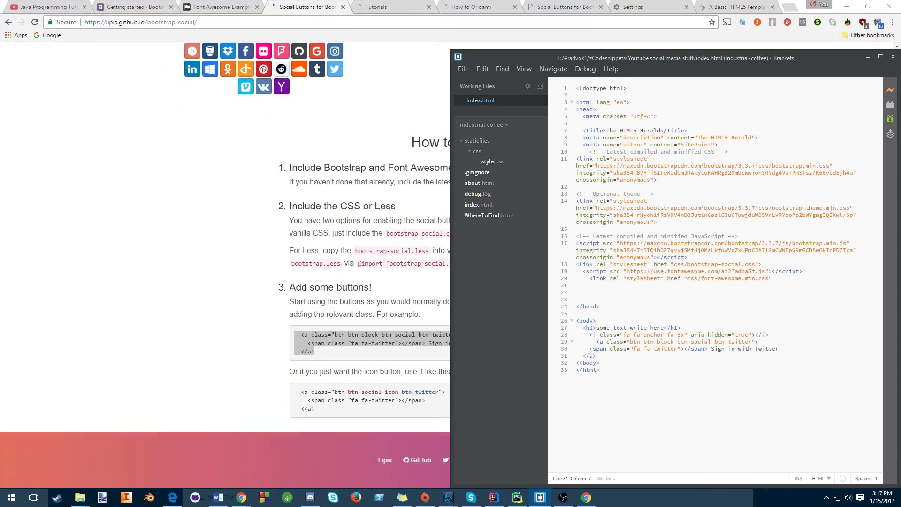
{"action": "left_click", "coordinate": [735, 7]}
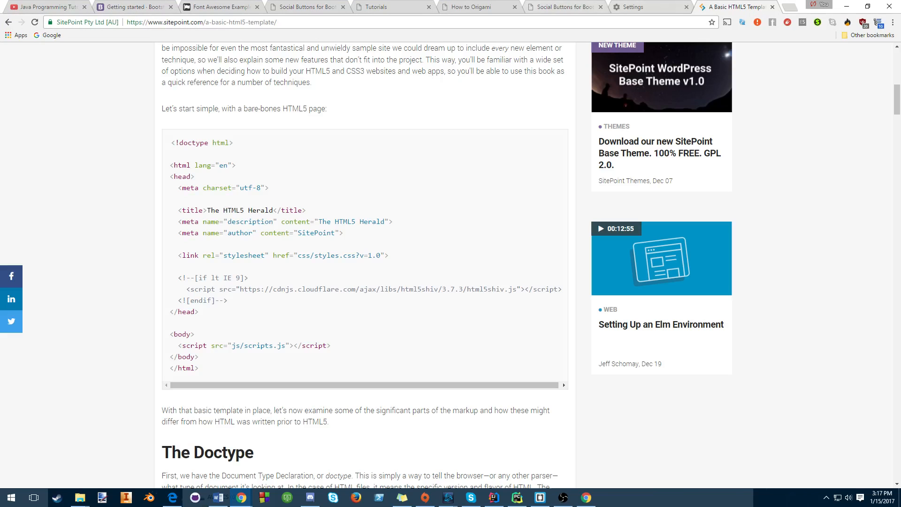
{"action": "left_click", "coordinate": [472, 7]}
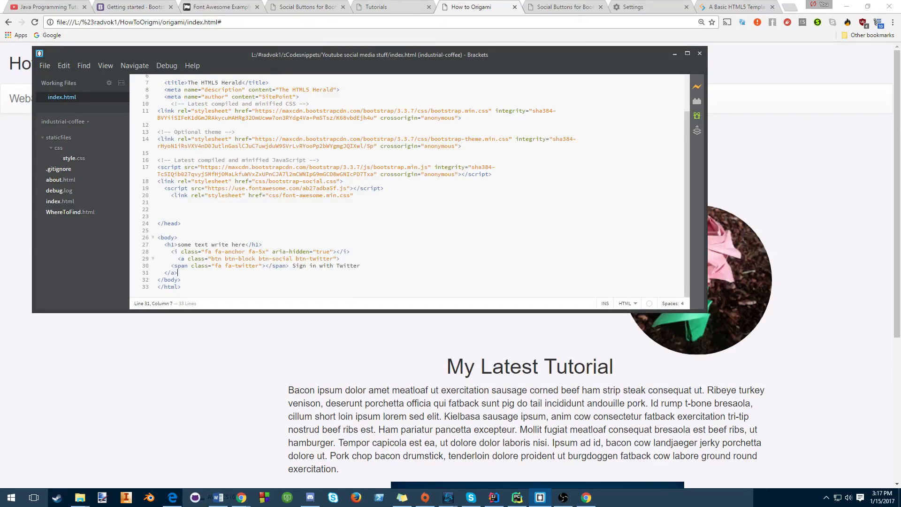
- Wrap the Twitter sign-in button markup in a <div class="container-fluid">
{"action": "type", "text": "<div"}
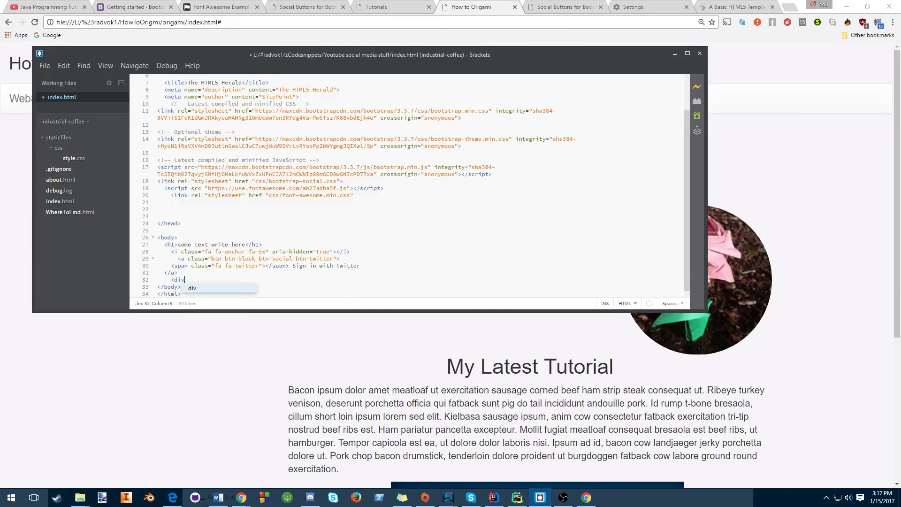
{"action": "type", "text": "class=\"\""}
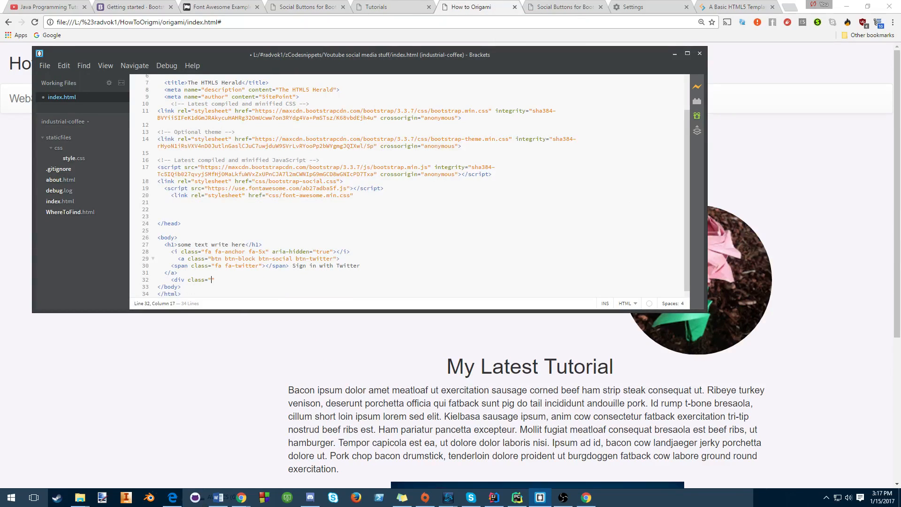
{"action": "type", "text": "container-"}
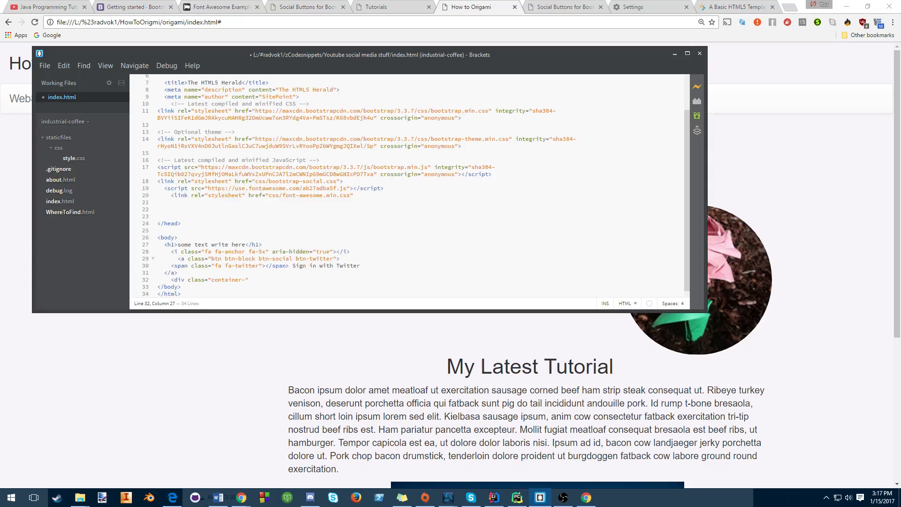
{"action": "type", "text": "fluid"}
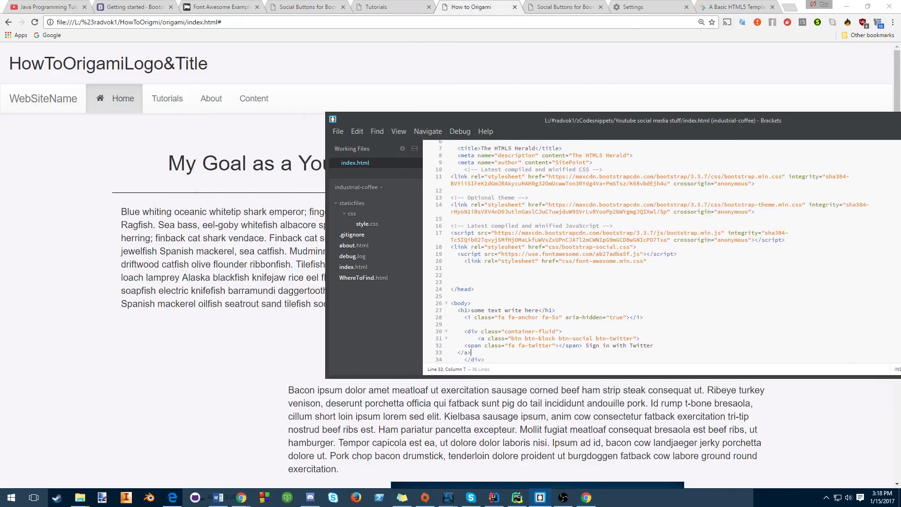
{"action": "left_click", "coordinate": [305, 7]}
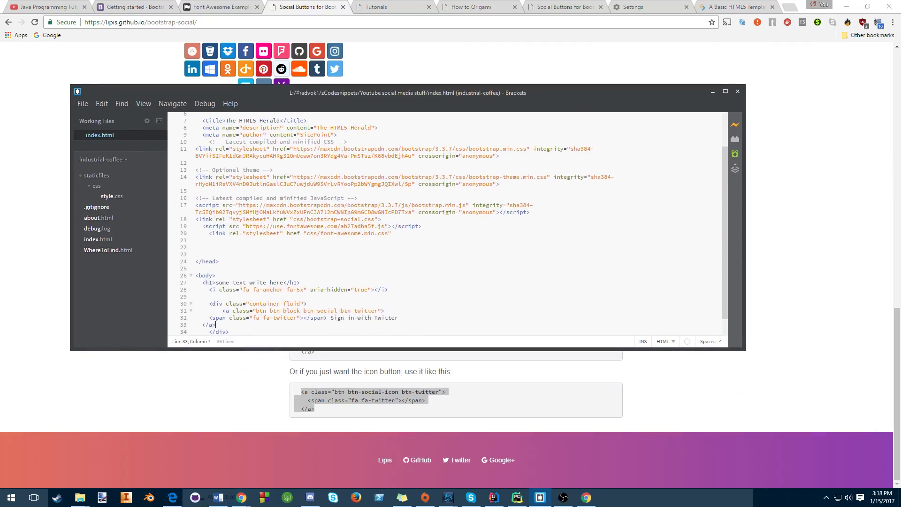
- Change the pasted icon button's twitter classes to google, starting with btn-twitter
{"action": "scroll", "scroll_direction": "down", "scroll_amount": 3}
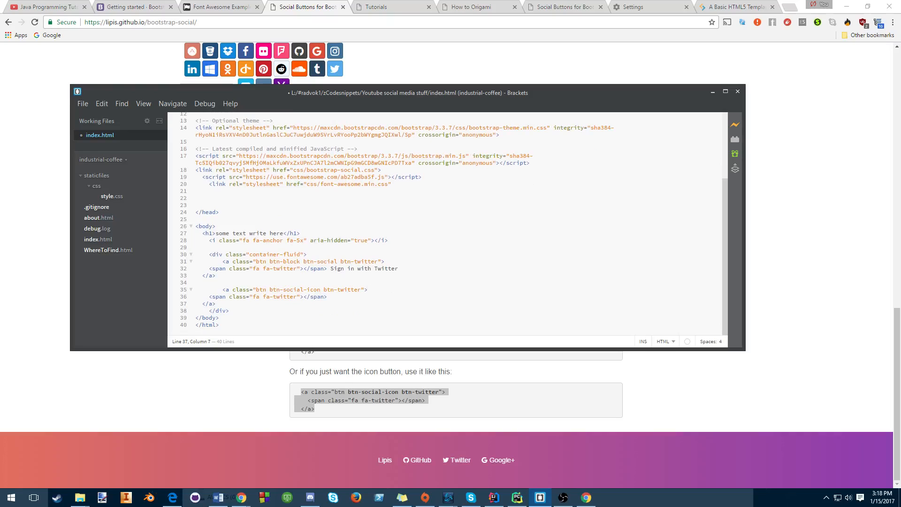
{"action": "double_click", "coordinate": [346, 290]}
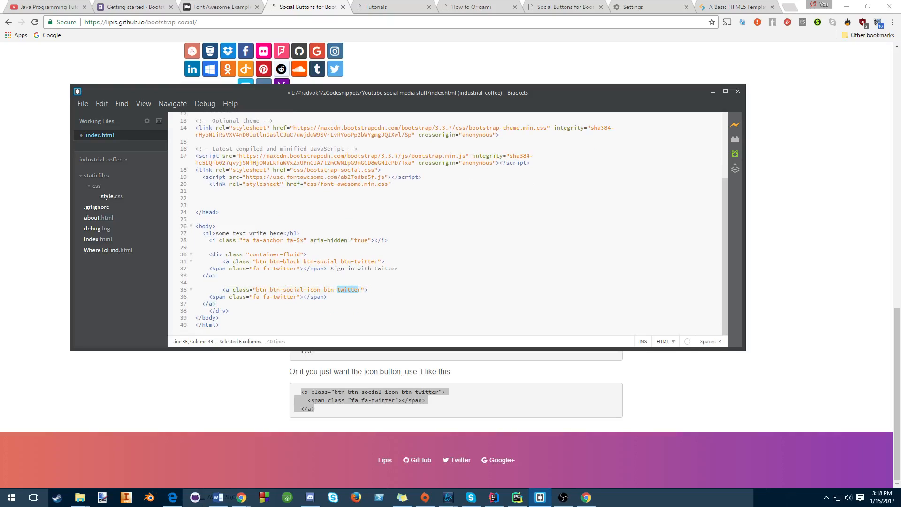
{"action": "type", "text": "google"}
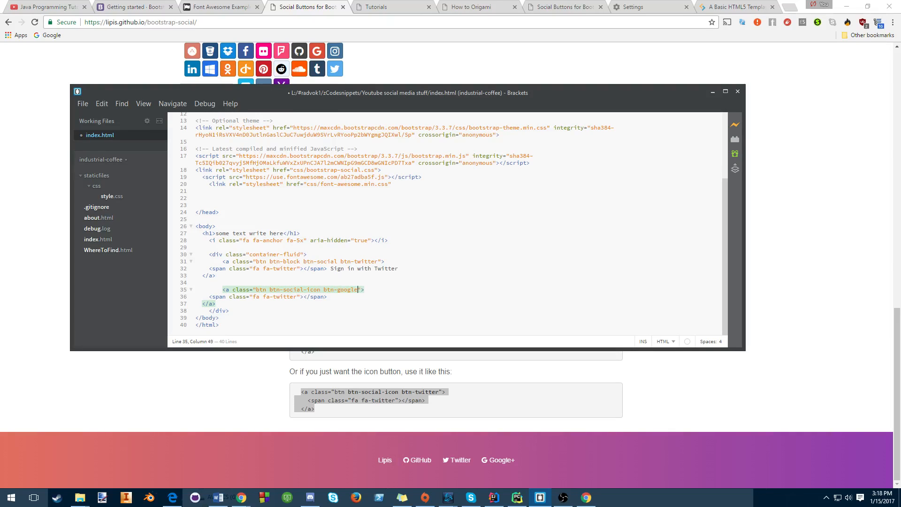
{"action": "double_click", "coordinate": [284, 296]}
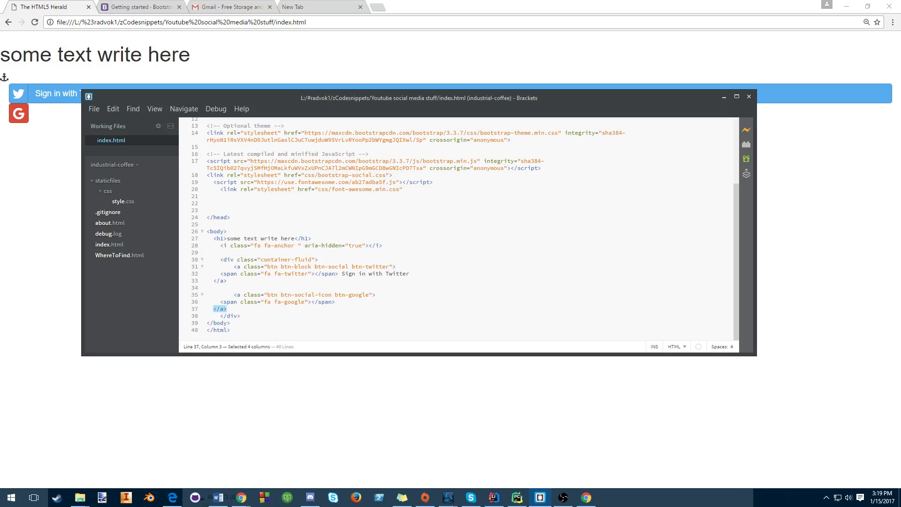
- Enlarge the Google icon span by adding the fa-5x class
{"action": "left_click_drag", "start_coordinate": [227, 302], "coordinate": [335, 302]}
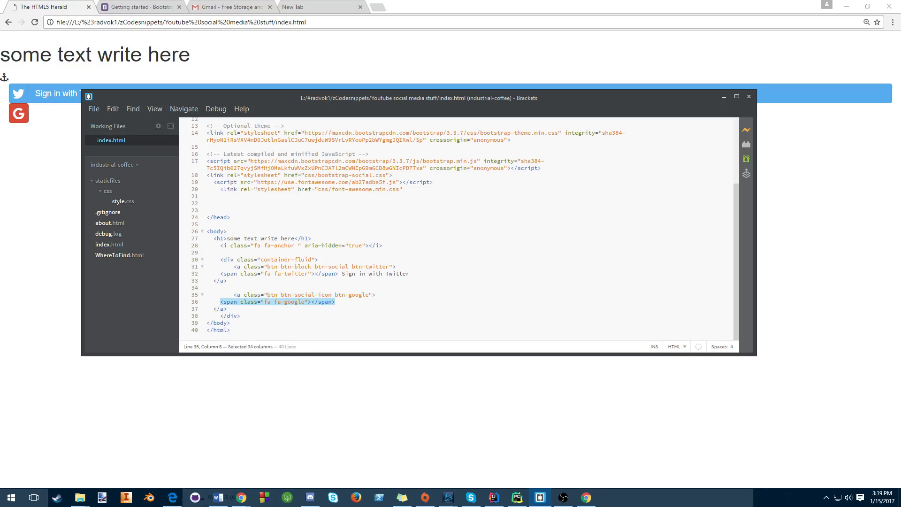
{"action": "left_click", "coordinate": [724, 97]}
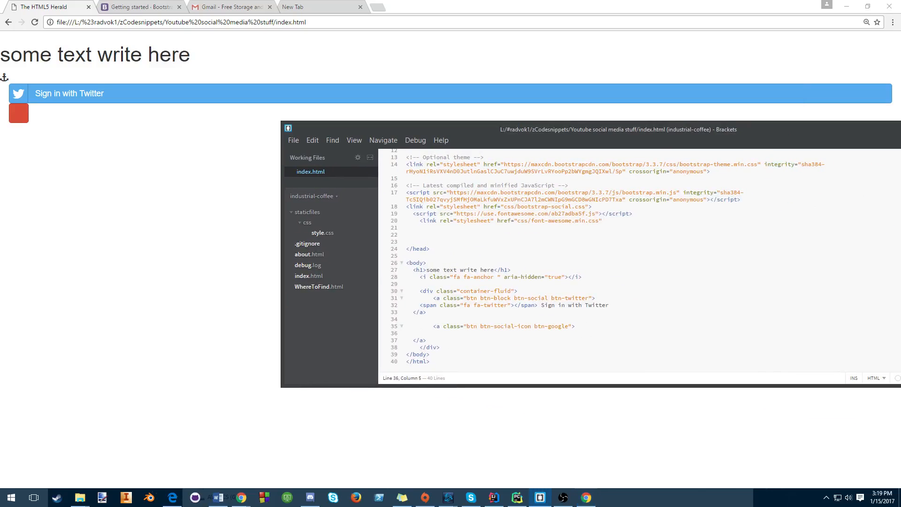
{"action": "type", "text": "fa-5x"}
{"action": "type", "text": "<span class=\"fa fa-google\"></span>"}
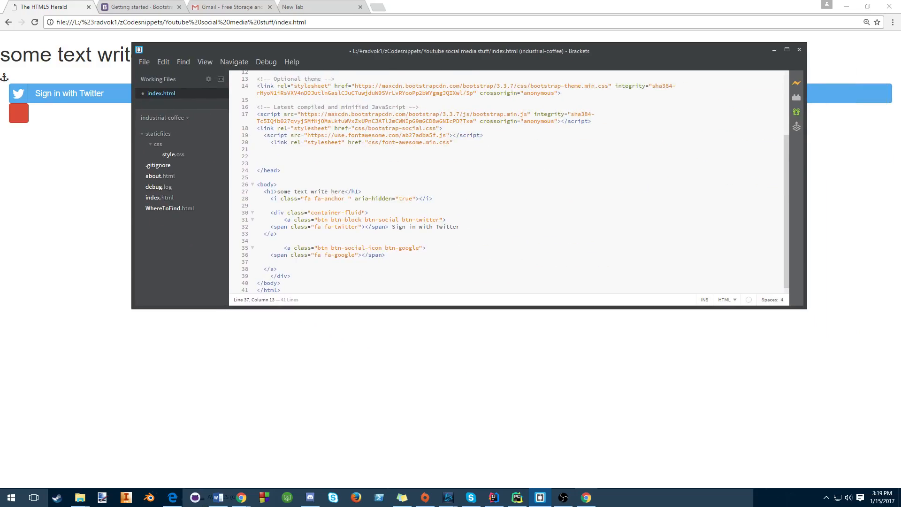
{"action": "type", "text": "href="}
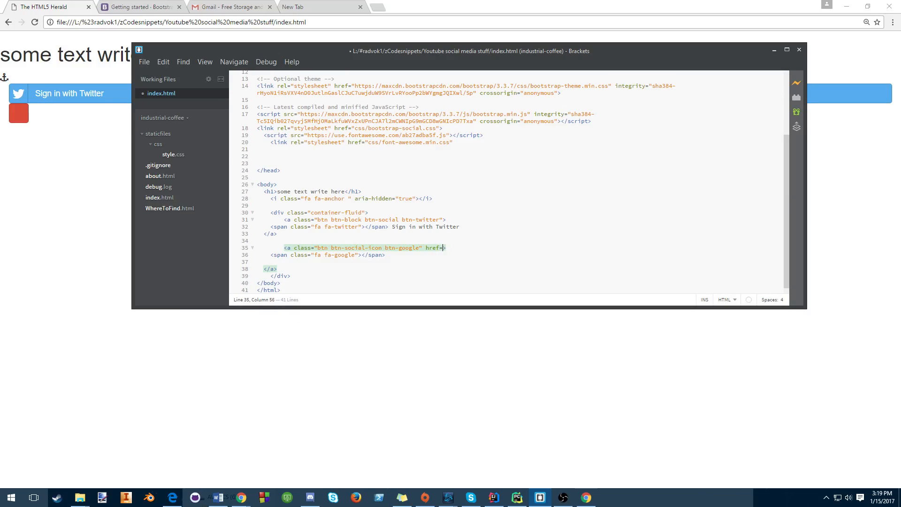
{"action": "type", "text": "www\""}
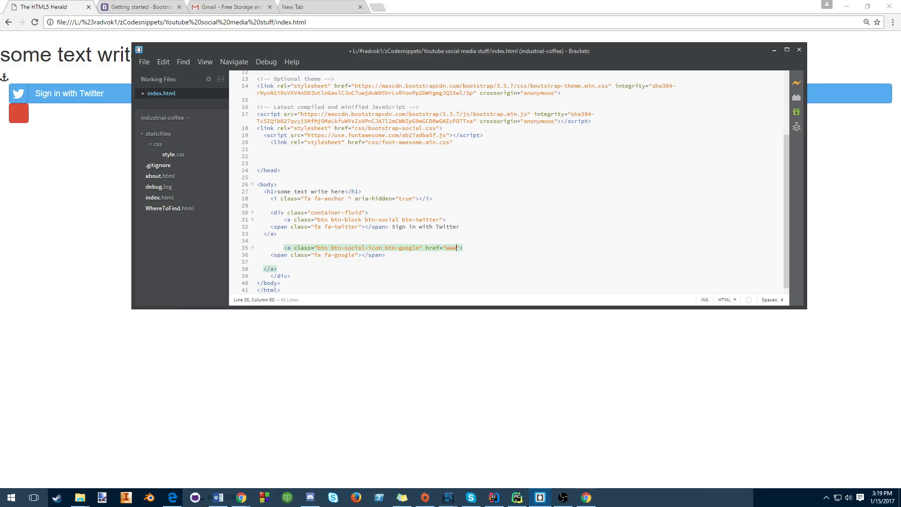
{"action": "type", "text": ".google.co"}
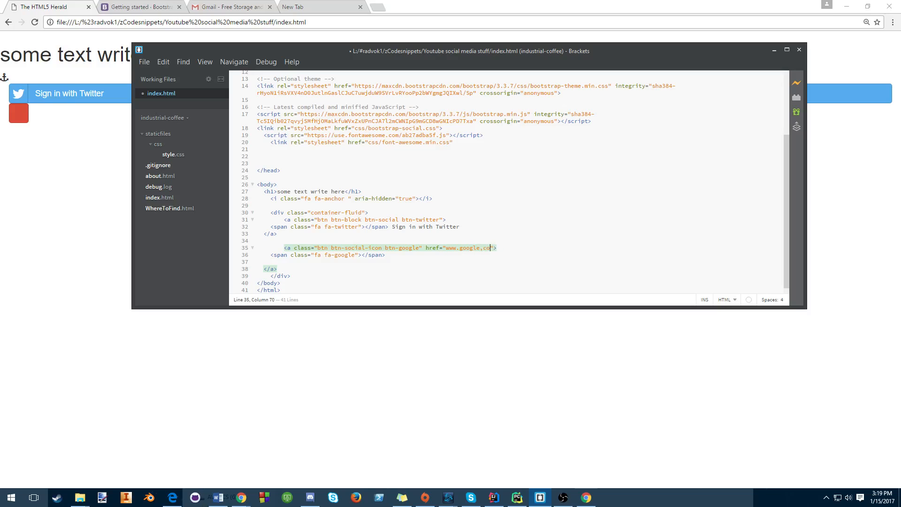
{"action": "key", "text": "BackSpace"}
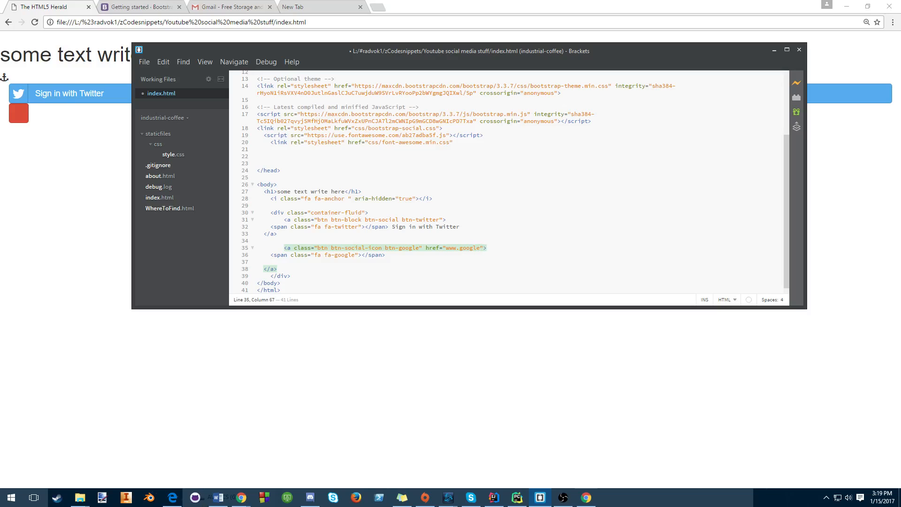
{"action": "type", "text": ".com"}
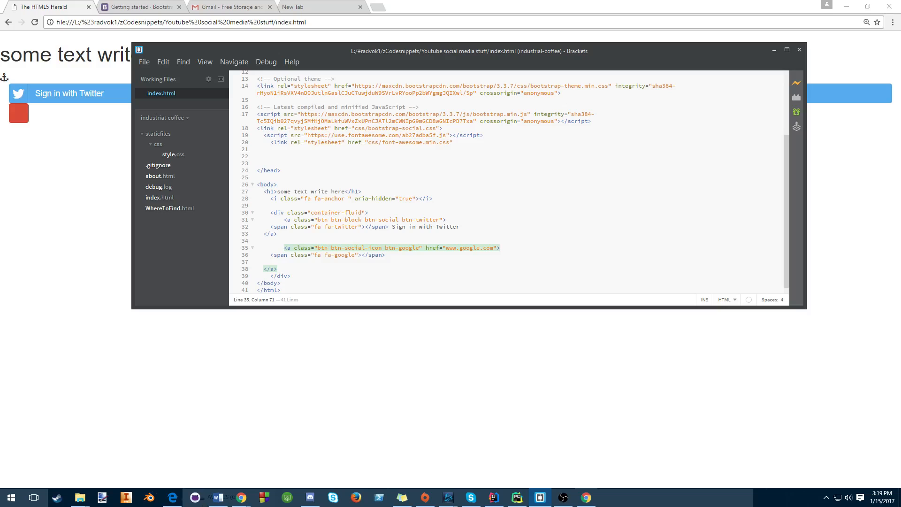
{"action": "left_click", "coordinate": [427, 248]}
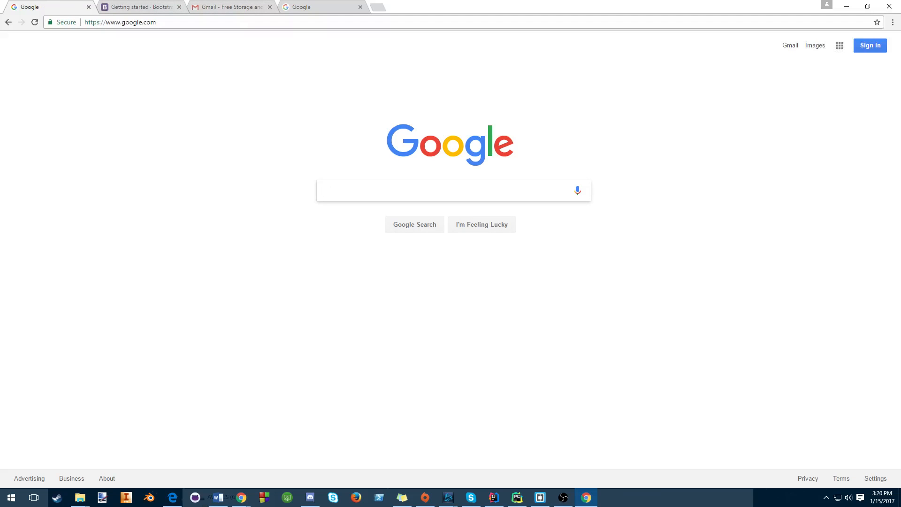
- Search Chrome for 'targe=' and open w3schools' link target attribute page
{"action": "left_click", "coordinate": [120, 22]}
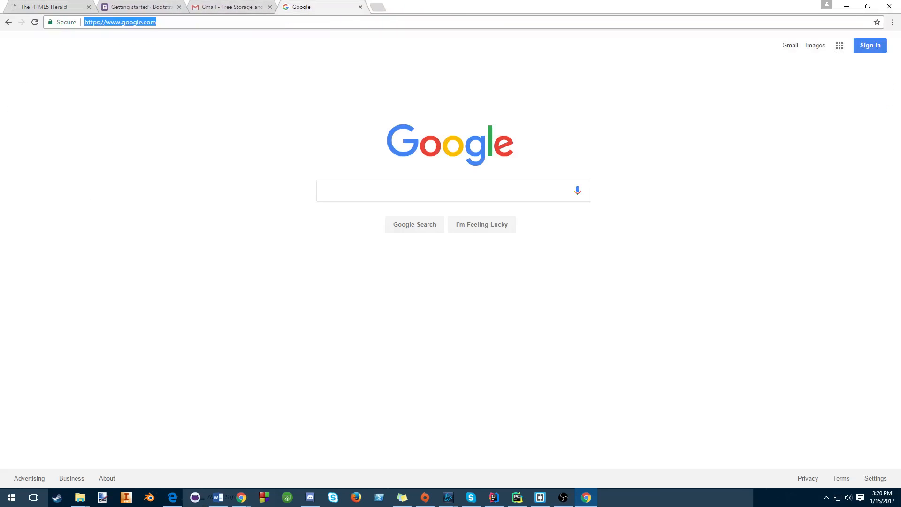
{"action": "type", "text": "targe="}
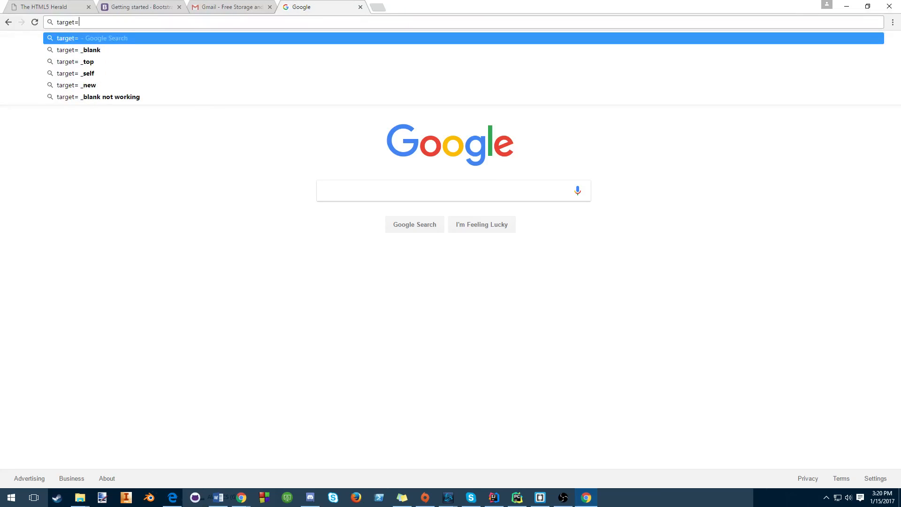
{"action": "left_click", "coordinate": [90, 50]}
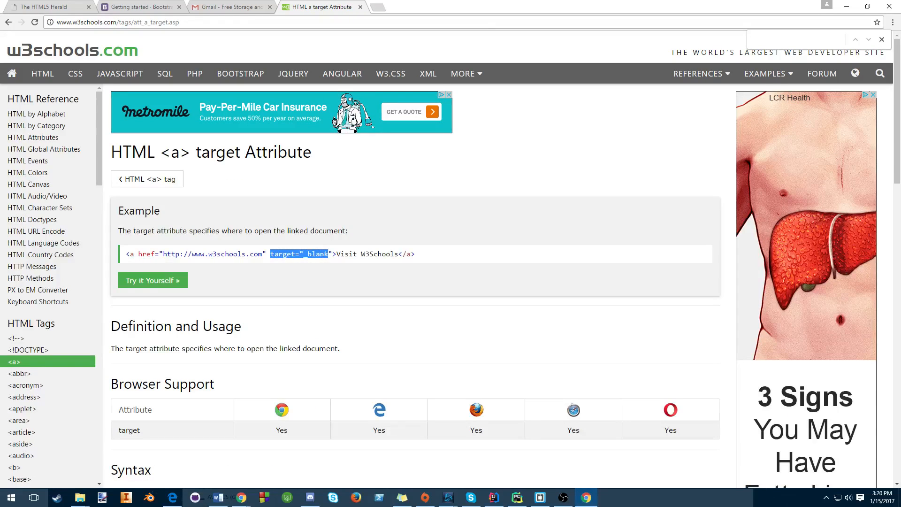
{"action": "left_click", "coordinate": [230, 7]}
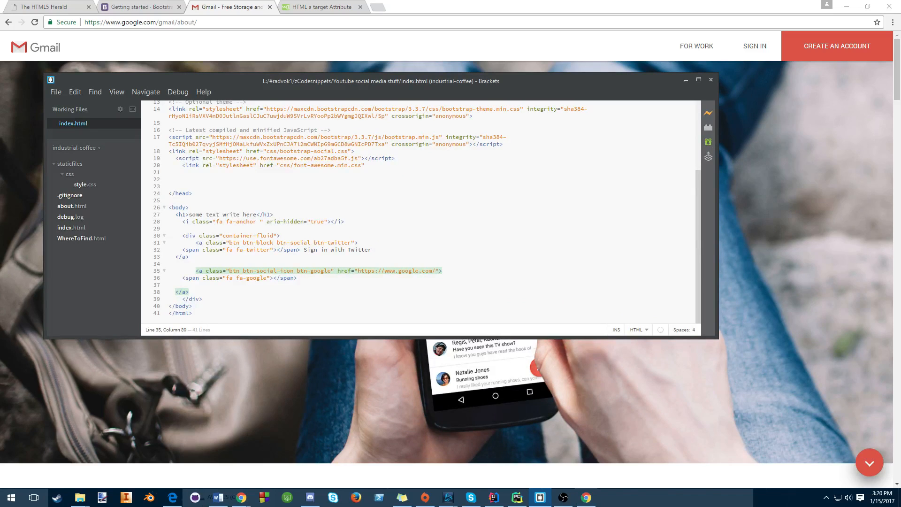
- Add target="_blank" to the Google link, then search 'obama' in the new Google tab
{"action": "type", "text": "target=\"_blank\""}
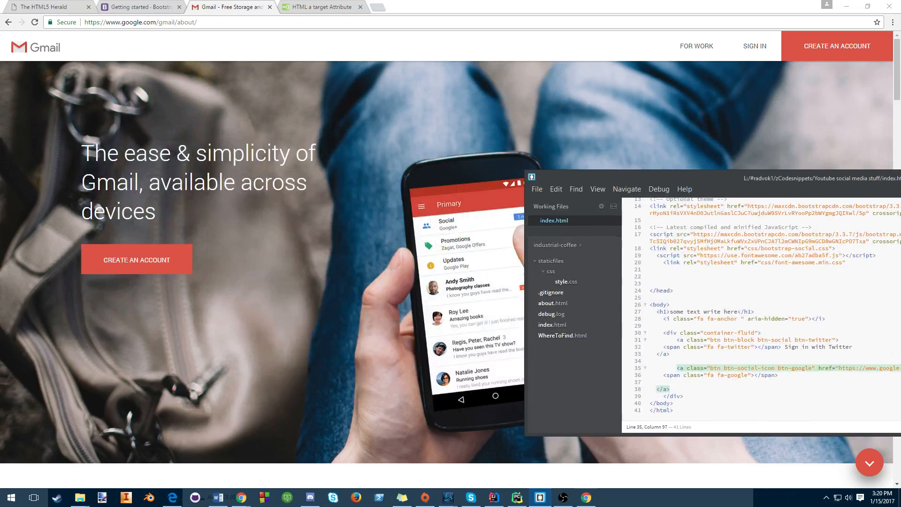
{"action": "left_click", "coordinate": [322, 7]}
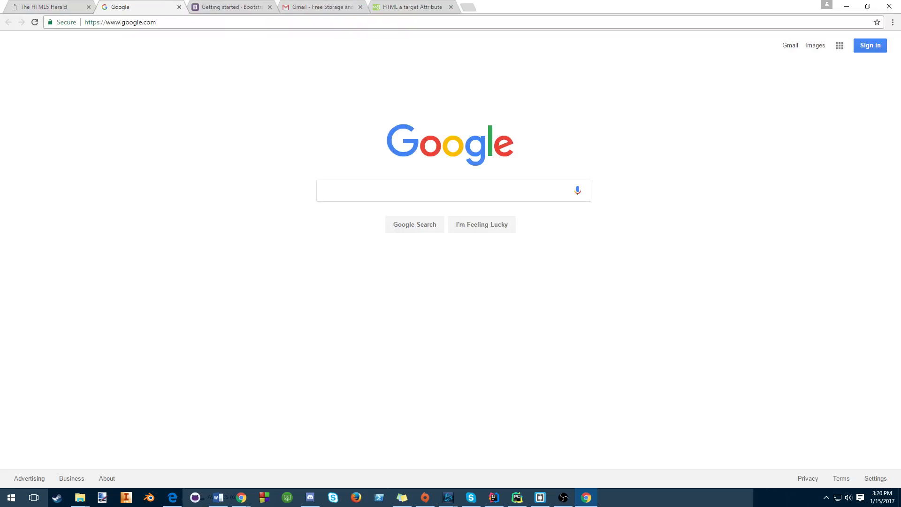
{"action": "left_click", "coordinate": [49, 7]}
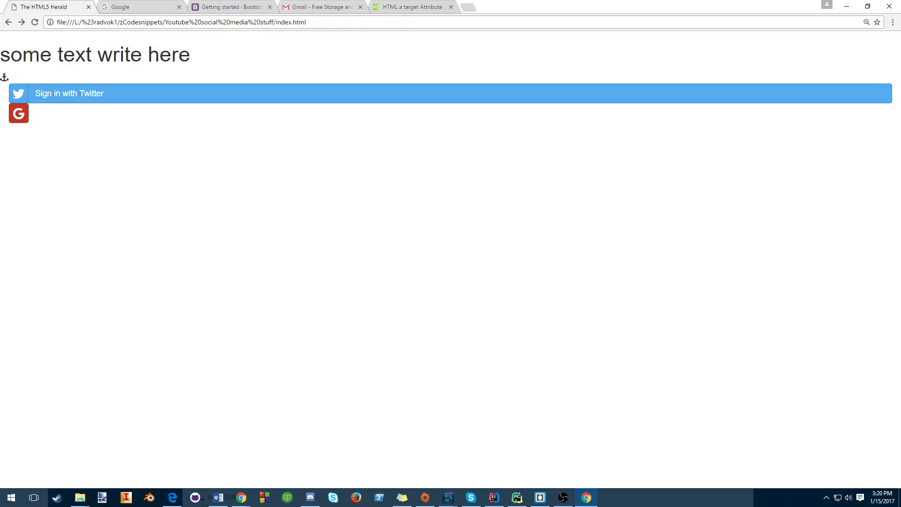
{"action": "left_click", "coordinate": [140, 7]}
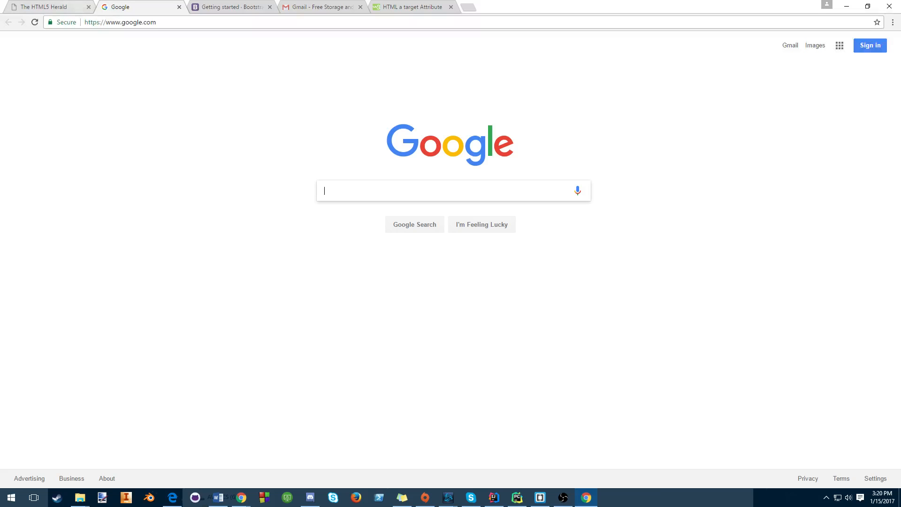
{"action": "type", "text": "obama"}
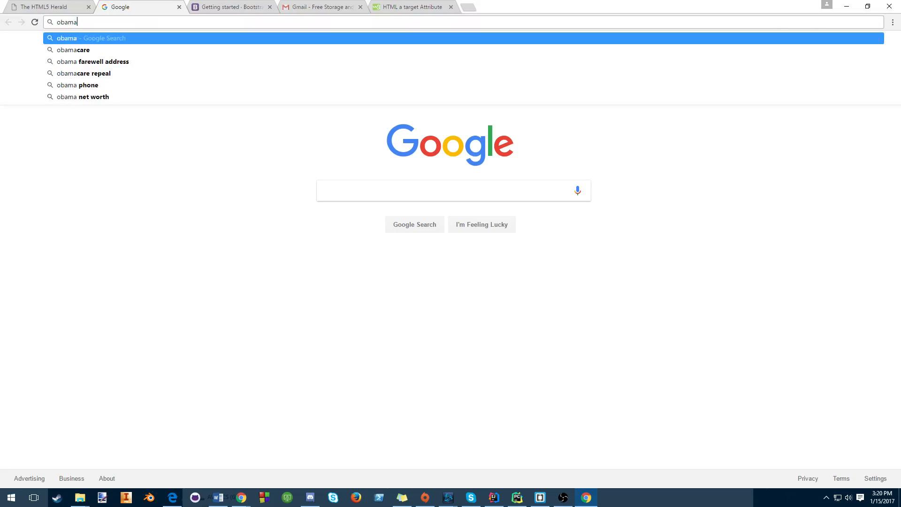